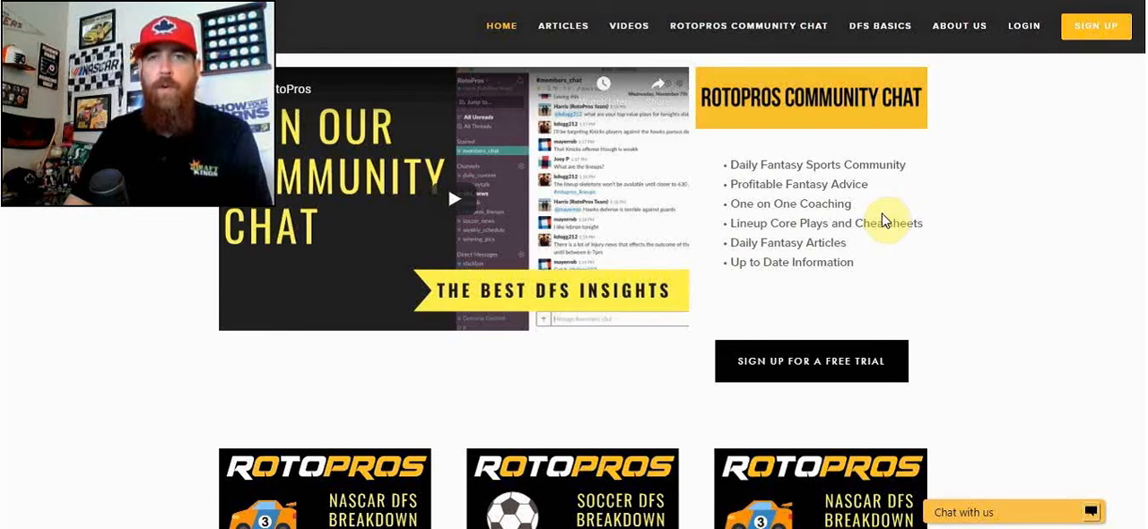
{"action": "mouse_move", "coordinate": [1129, 257]}
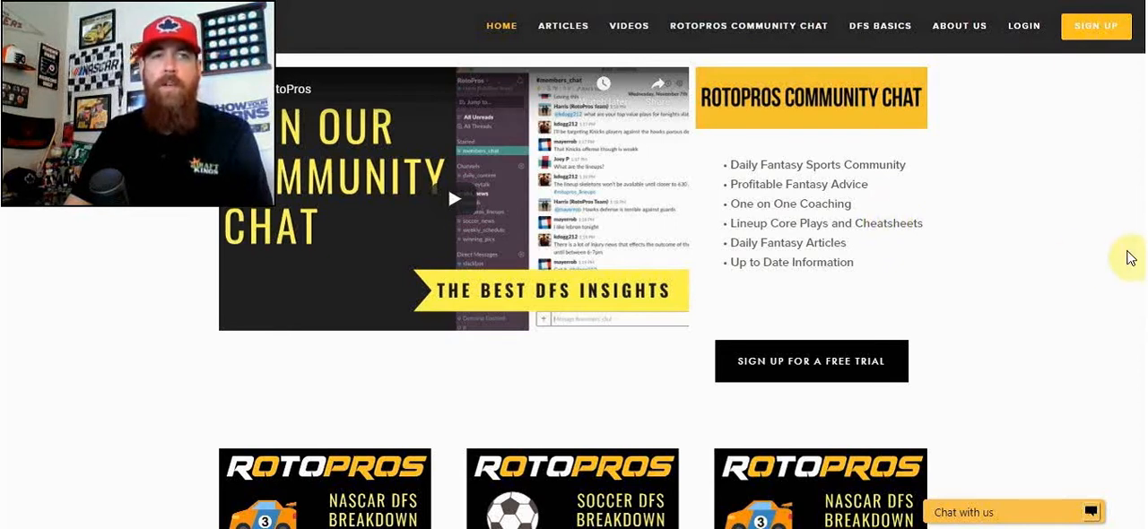
{"action": "mouse_move", "coordinate": [1106, 252]}
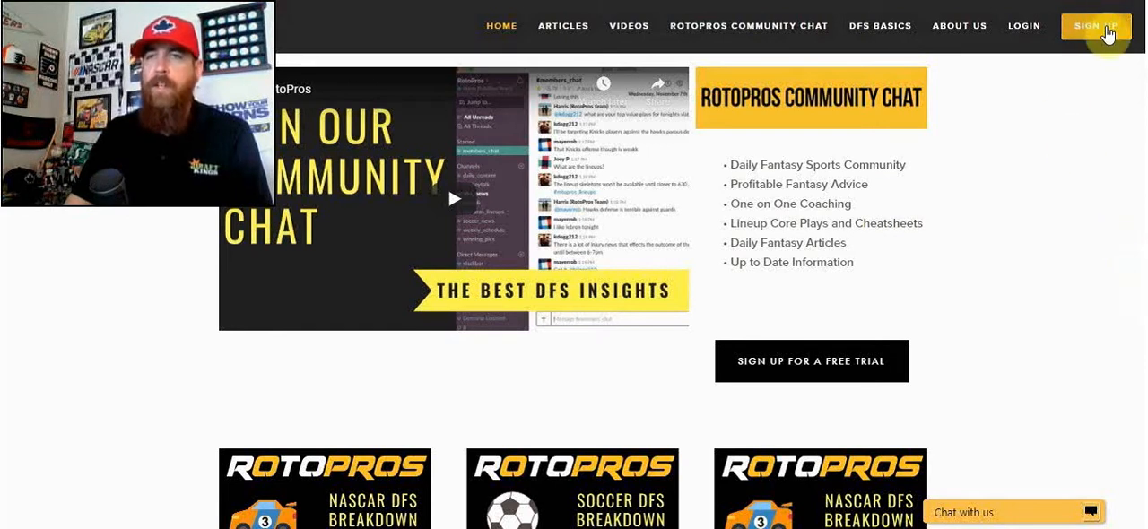
- Open the RotoPros SIGN UP page with weekly, monthly and yearly plan prices and free trials
{"action": "left_click", "coordinate": [1096, 25]}
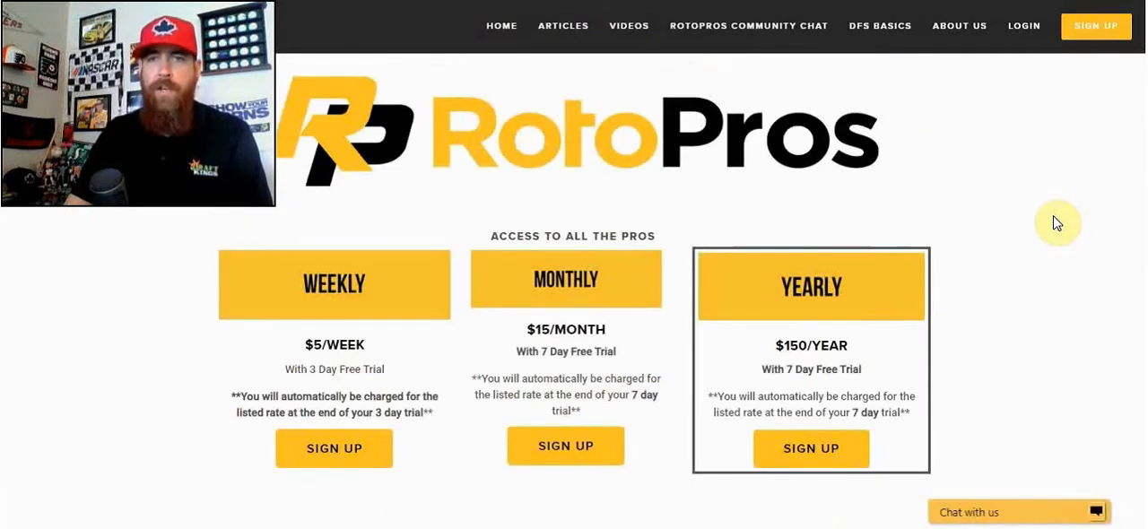
{"action": "mouse_move", "coordinate": [1049, 217]}
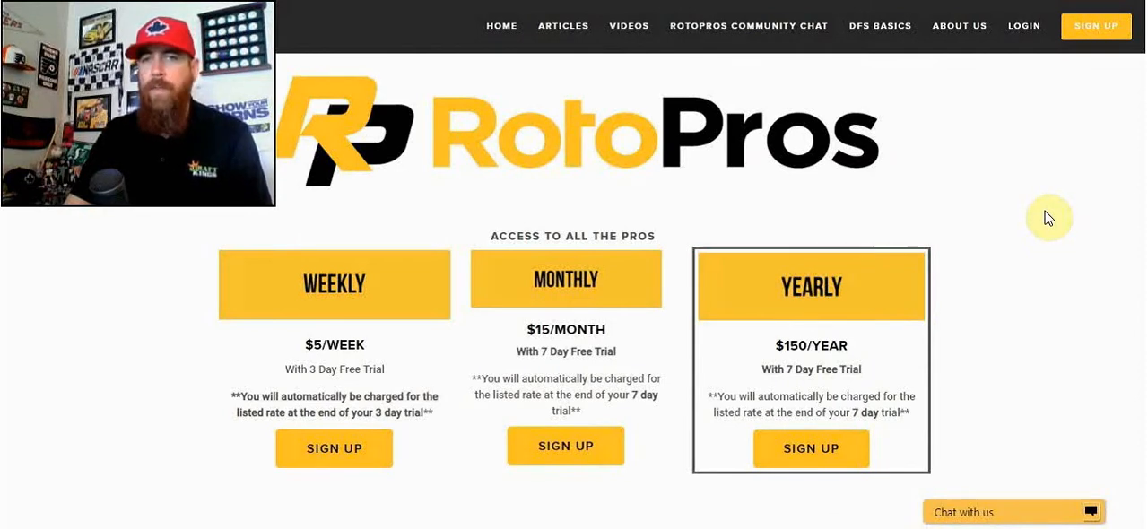
{"action": "mouse_move", "coordinate": [1024, 209]}
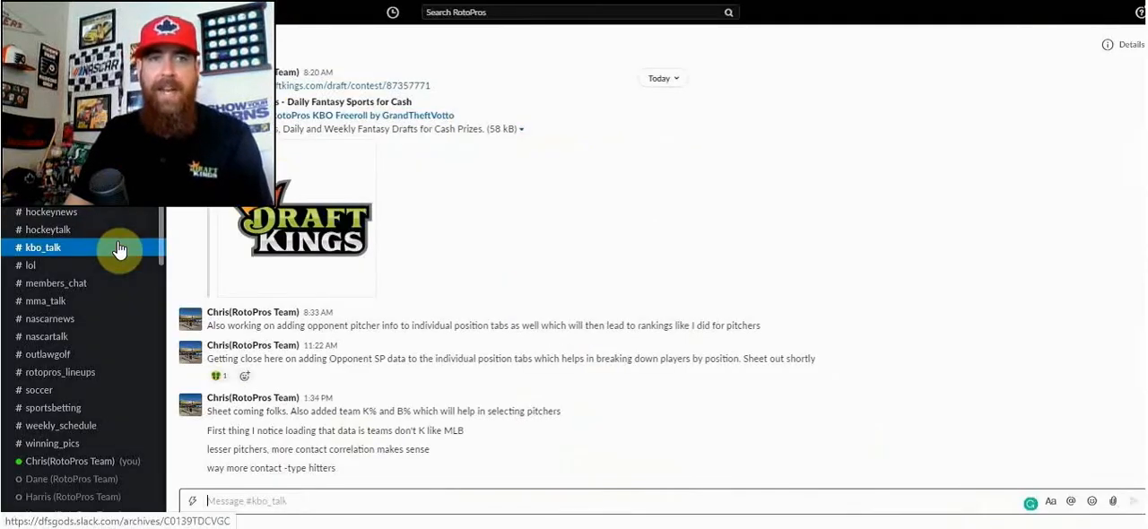
{"action": "mouse_move", "coordinate": [115, 248]}
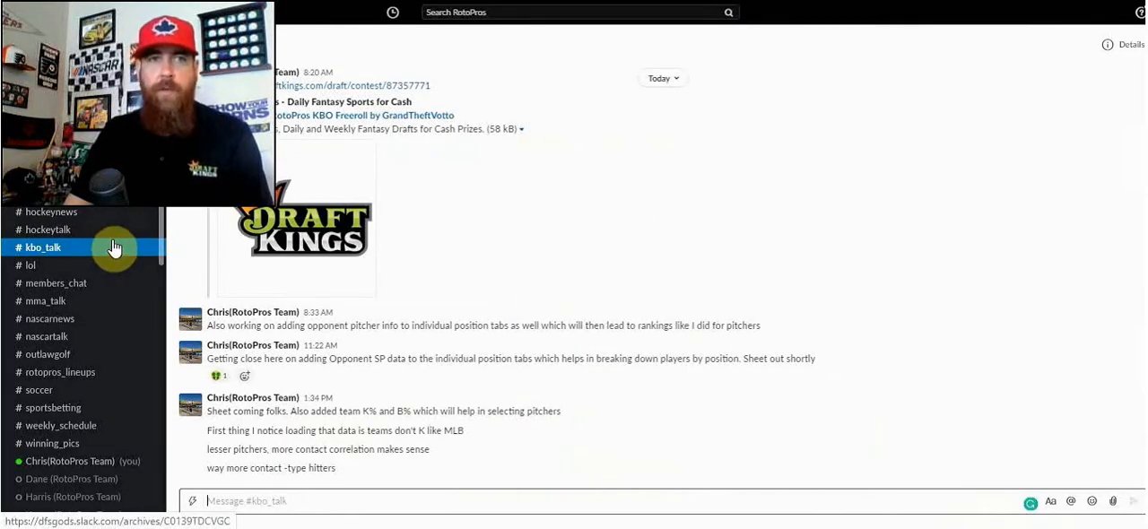
{"action": "mouse_move", "coordinate": [76, 255]}
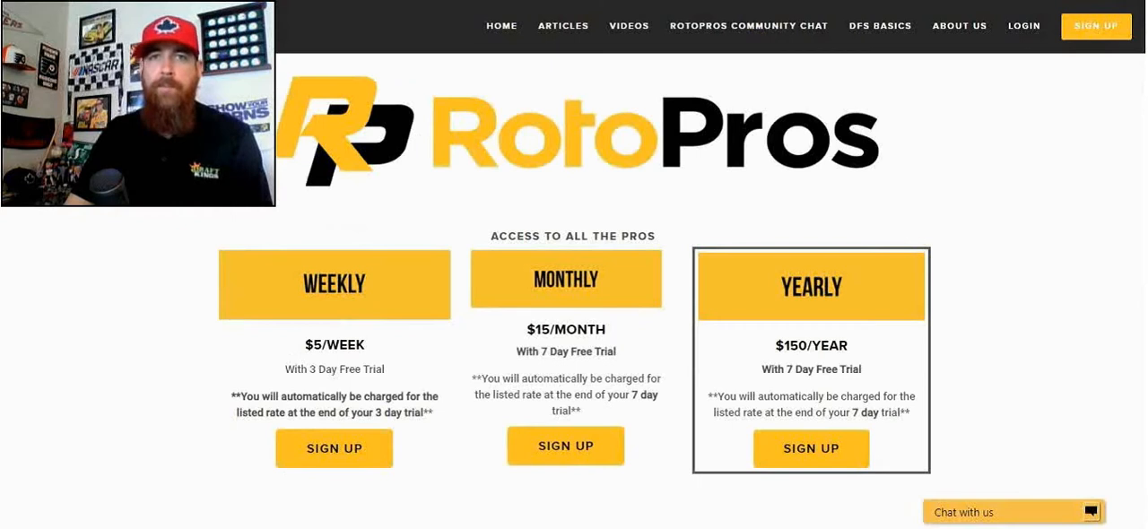
{"action": "mouse_move", "coordinate": [1047, 198]}
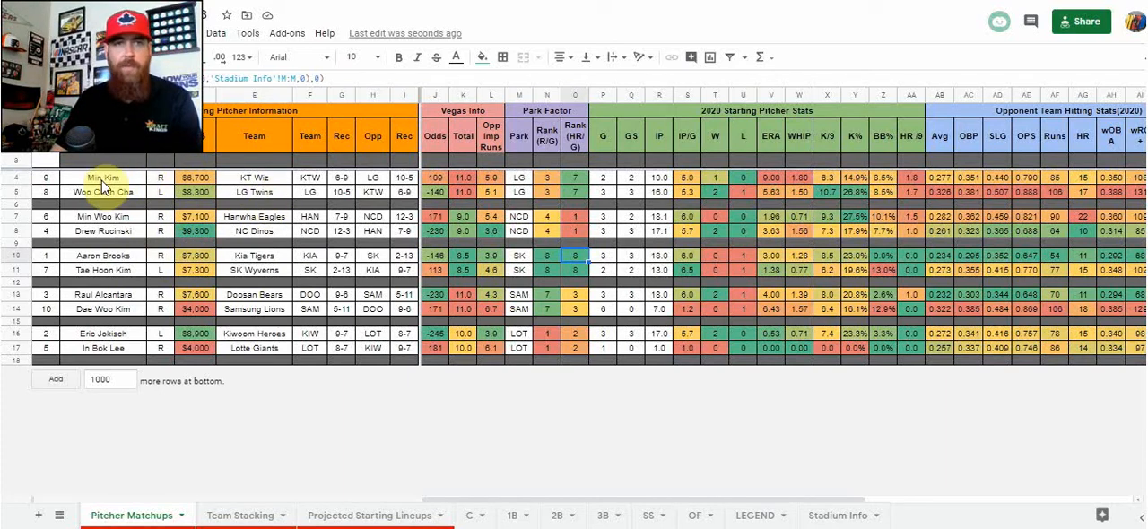
- View the Pitcher Matchups tab pairing ten KBO starters across five games
{"action": "left_click", "coordinate": [102, 216]}
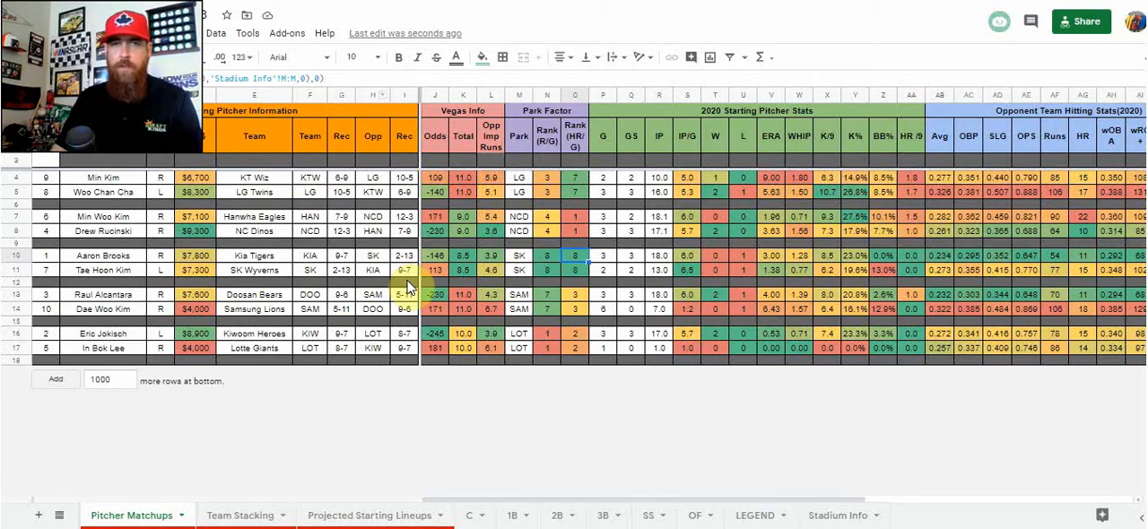
{"action": "mouse_move", "coordinate": [466, 154]}
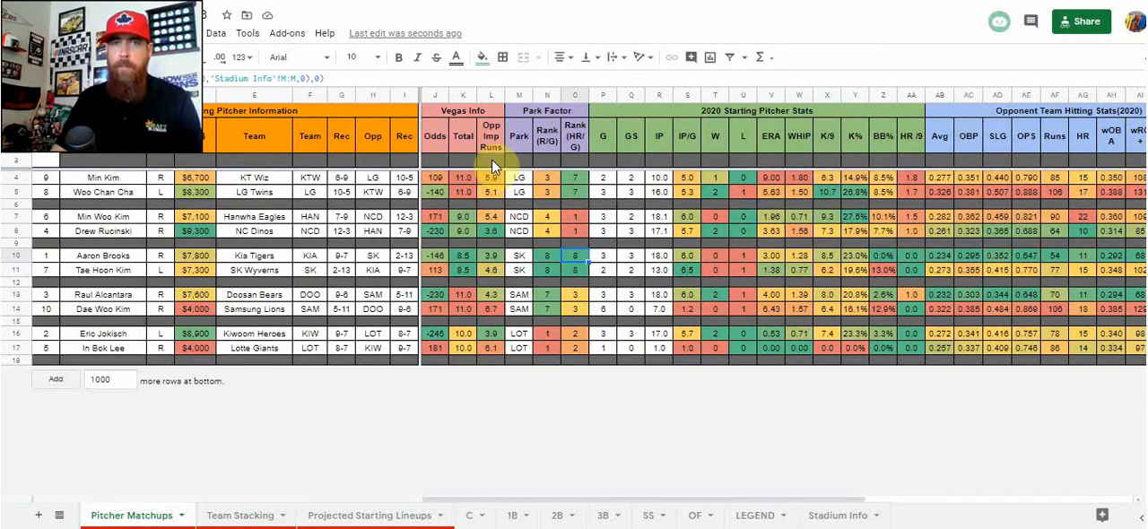
{"action": "mouse_move", "coordinate": [463, 239]}
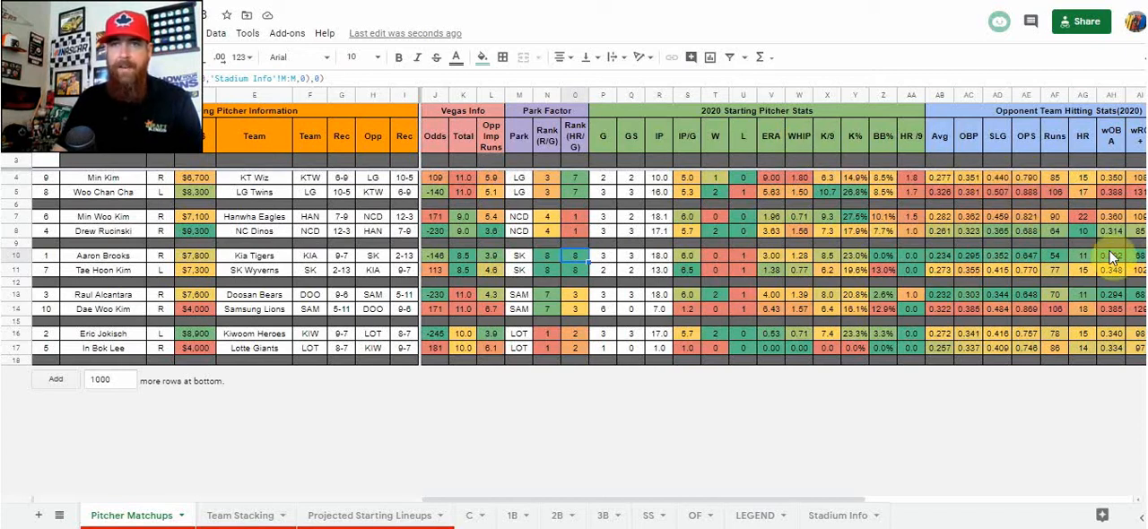
{"action": "mouse_move", "coordinate": [798, 121]}
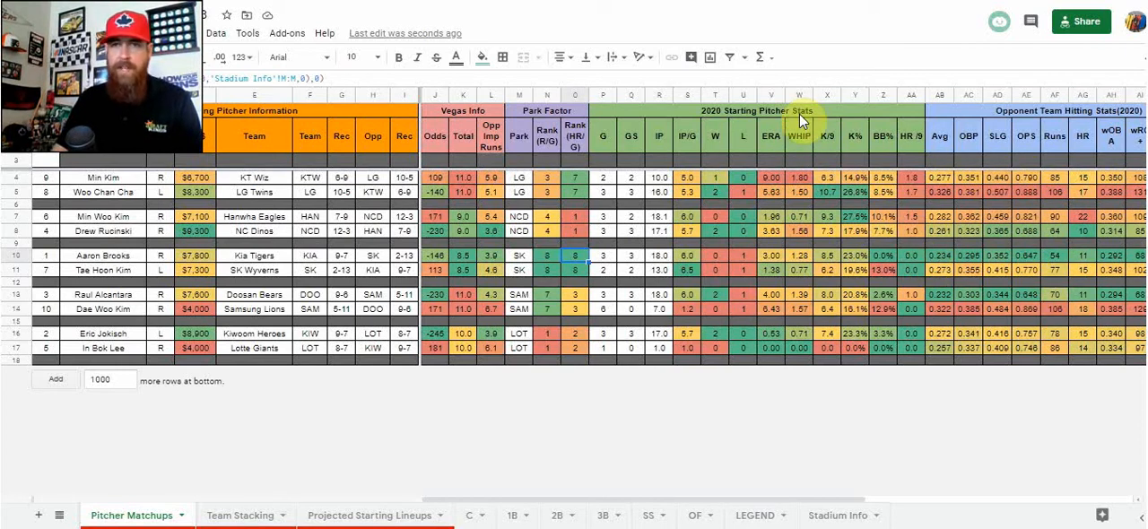
{"action": "mouse_move", "coordinate": [847, 229]}
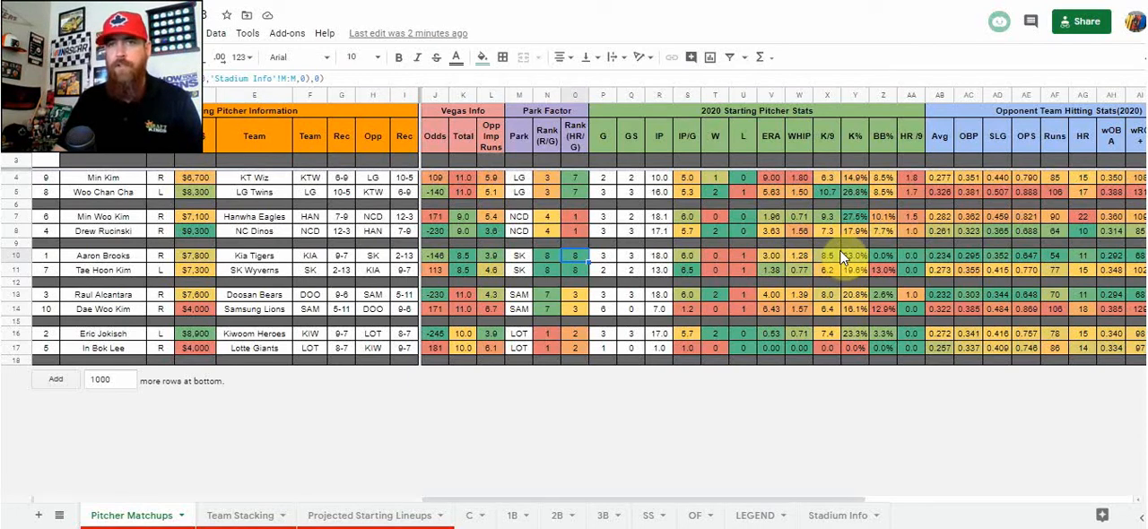
{"action": "mouse_move", "coordinate": [507, 157]}
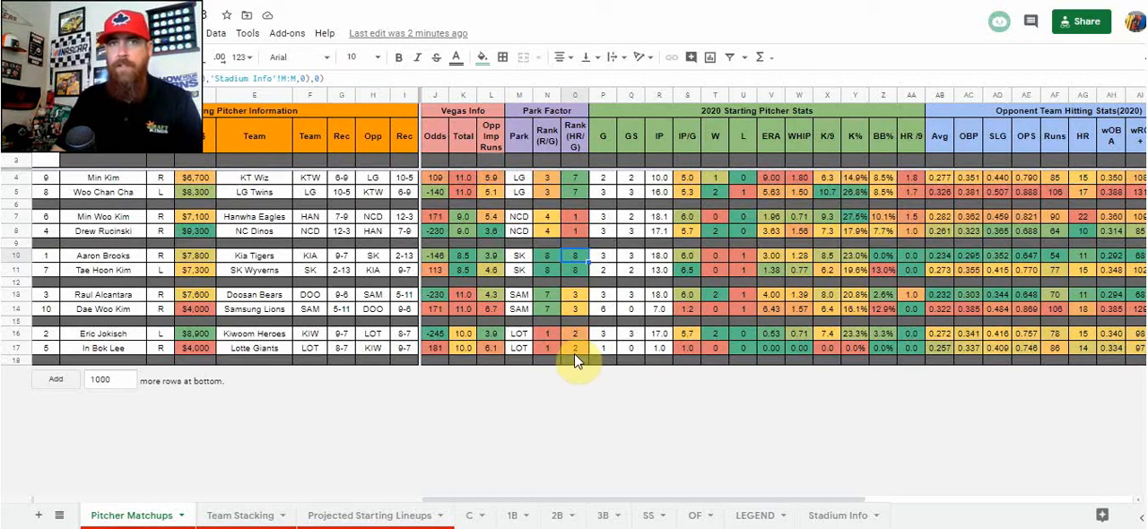
{"action": "mouse_move", "coordinate": [581, 367]}
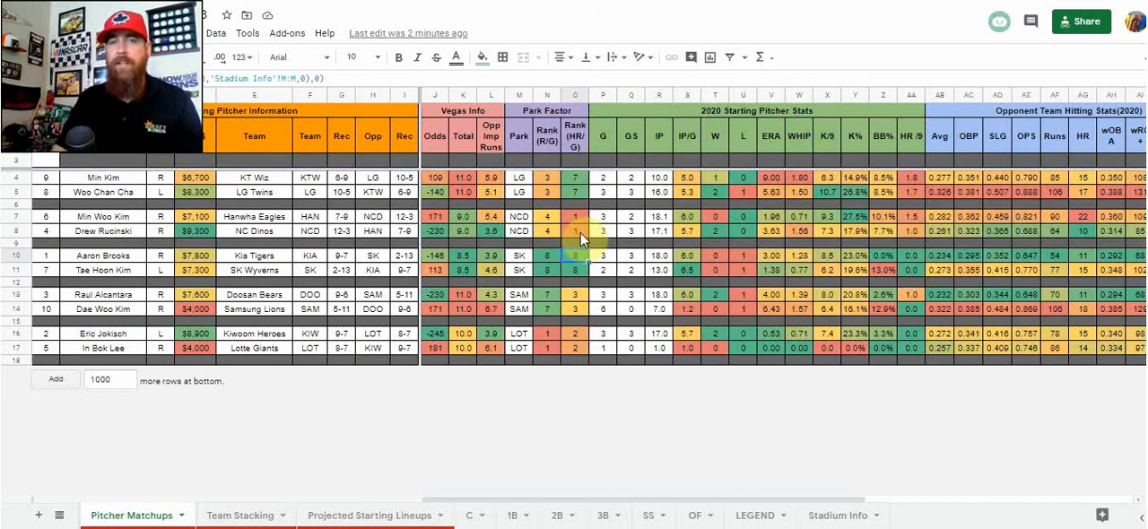
{"action": "mouse_move", "coordinate": [583, 242]}
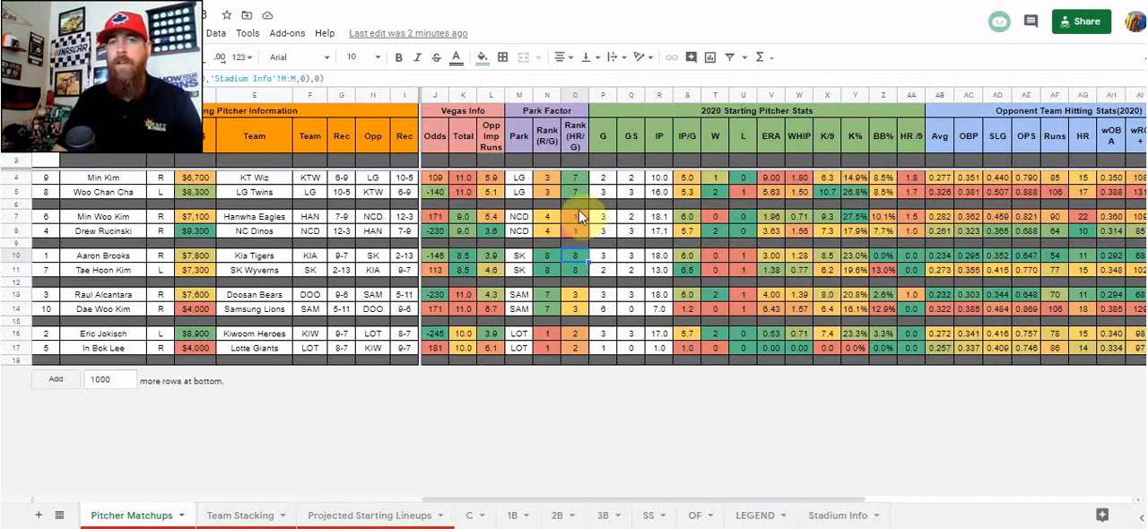
{"action": "mouse_move", "coordinate": [592, 231]}
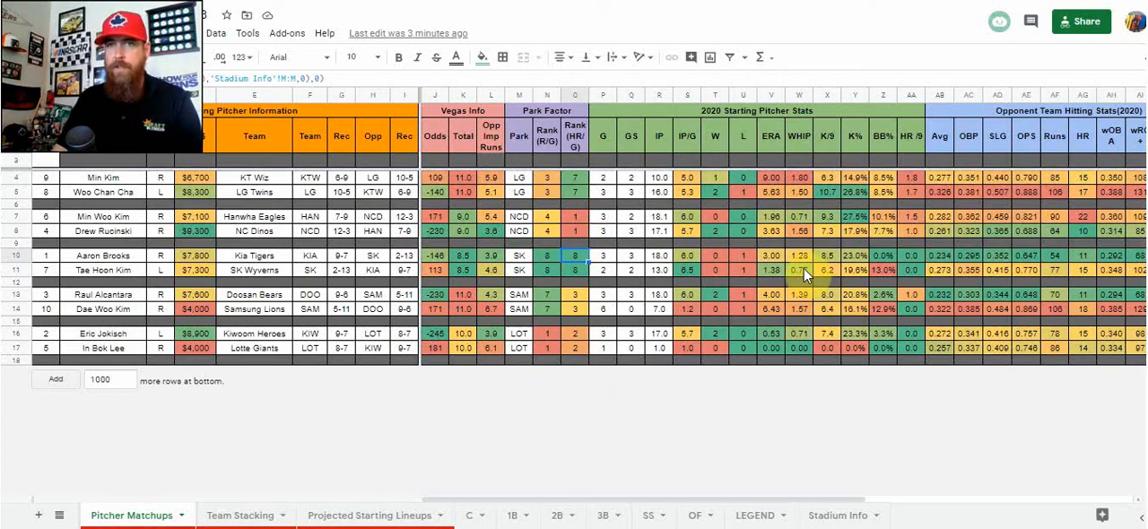
{"action": "mouse_move", "coordinate": [659, 144]}
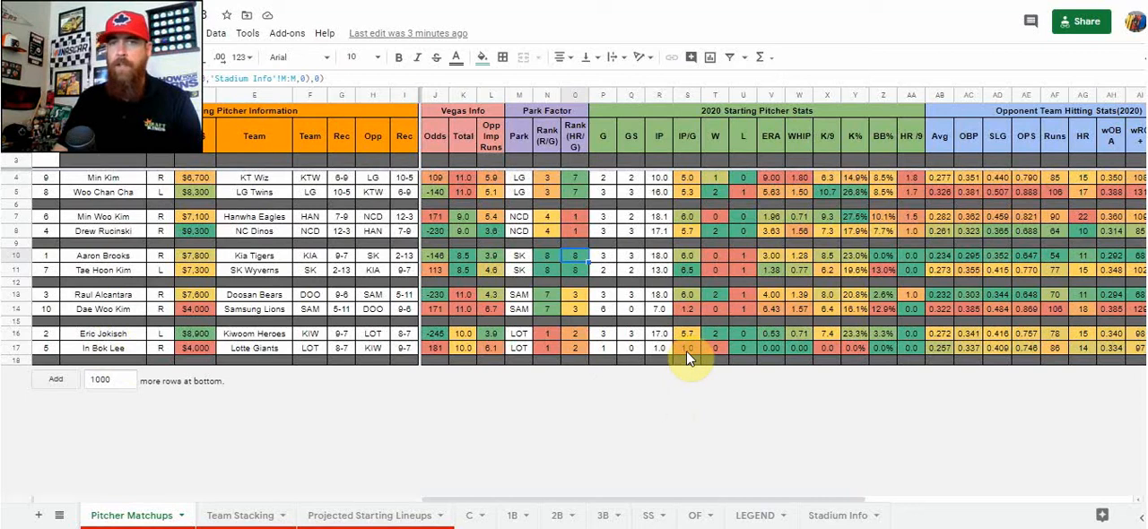
{"action": "mouse_move", "coordinate": [695, 354]}
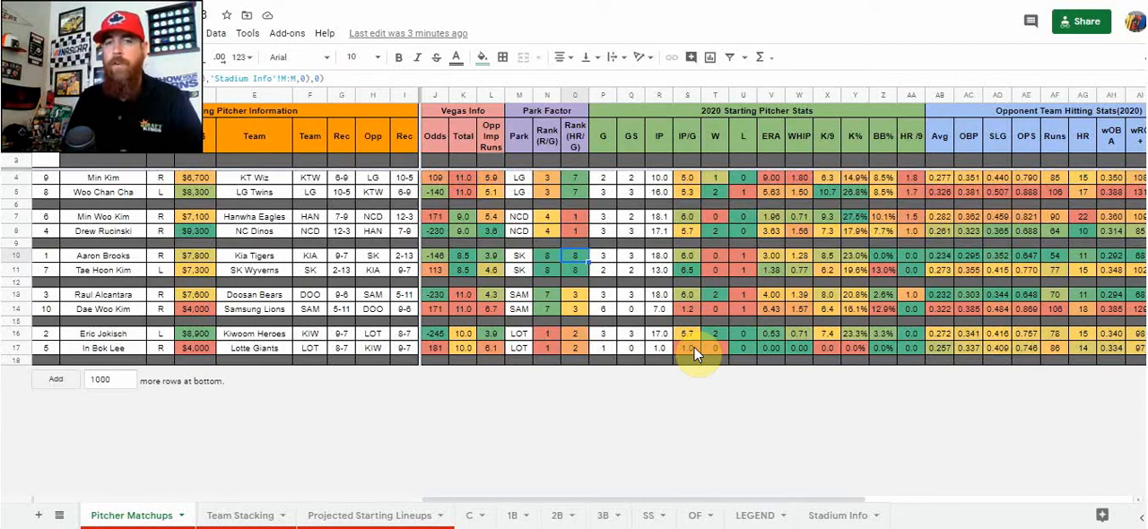
{"action": "mouse_move", "coordinate": [639, 457]}
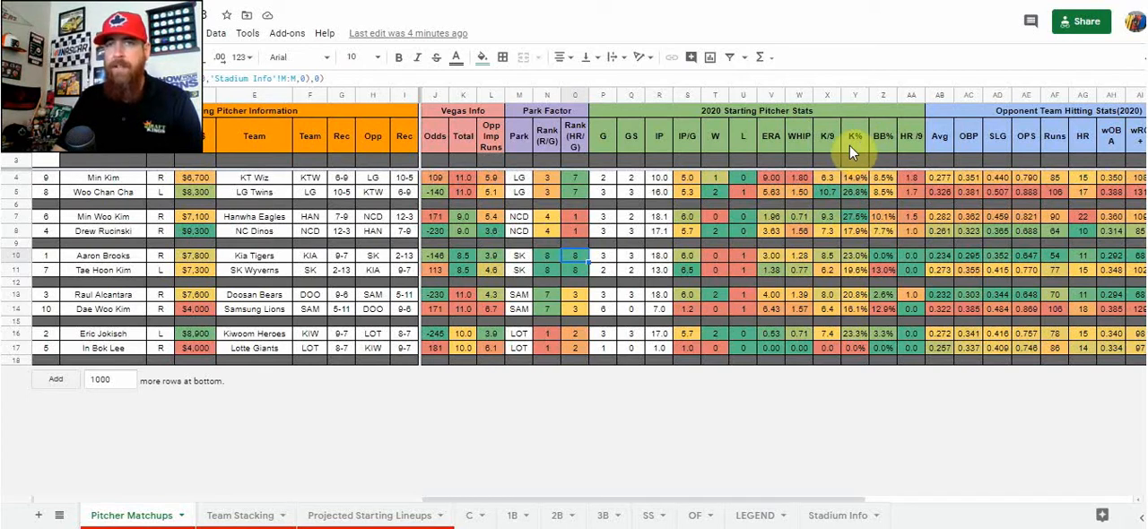
{"action": "mouse_move", "coordinate": [834, 150]}
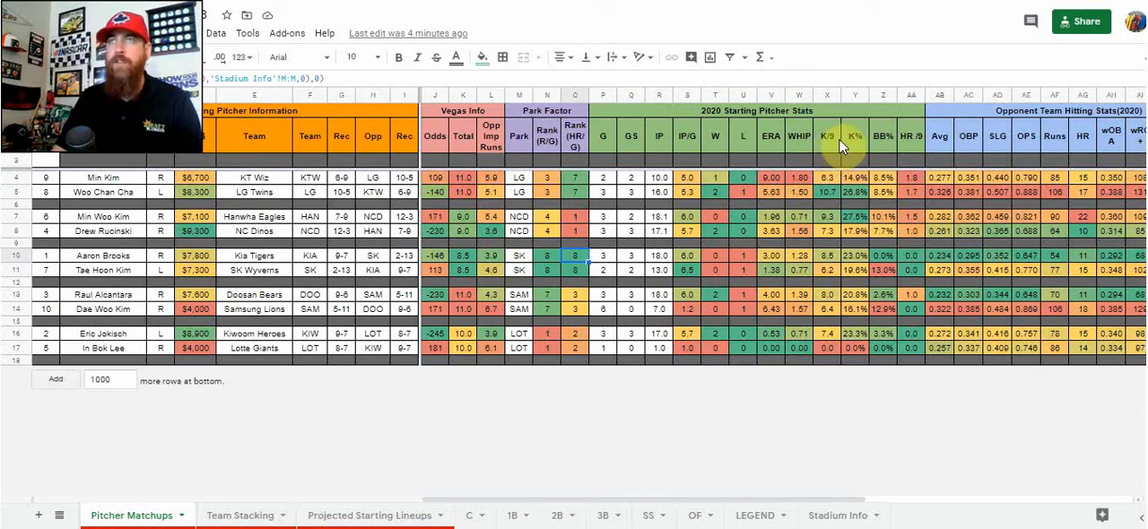
{"action": "mouse_move", "coordinate": [861, 153]}
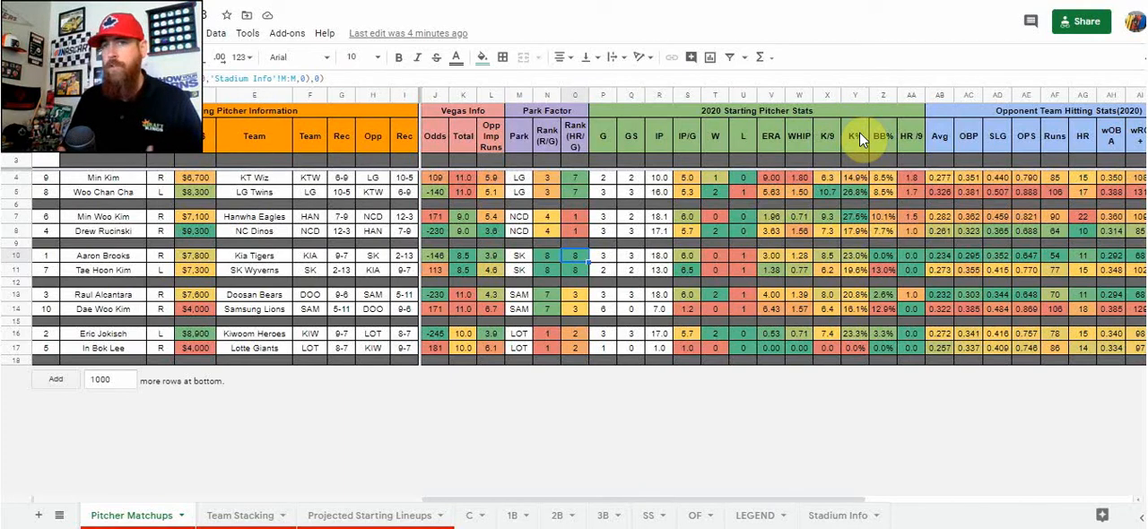
{"action": "mouse_move", "coordinate": [838, 135]}
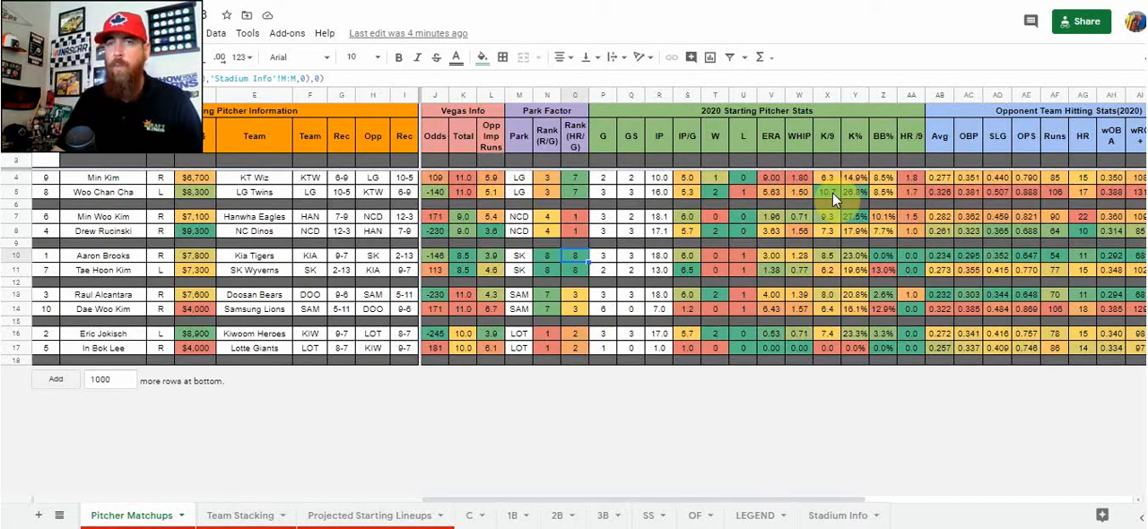
{"action": "mouse_move", "coordinate": [834, 134]}
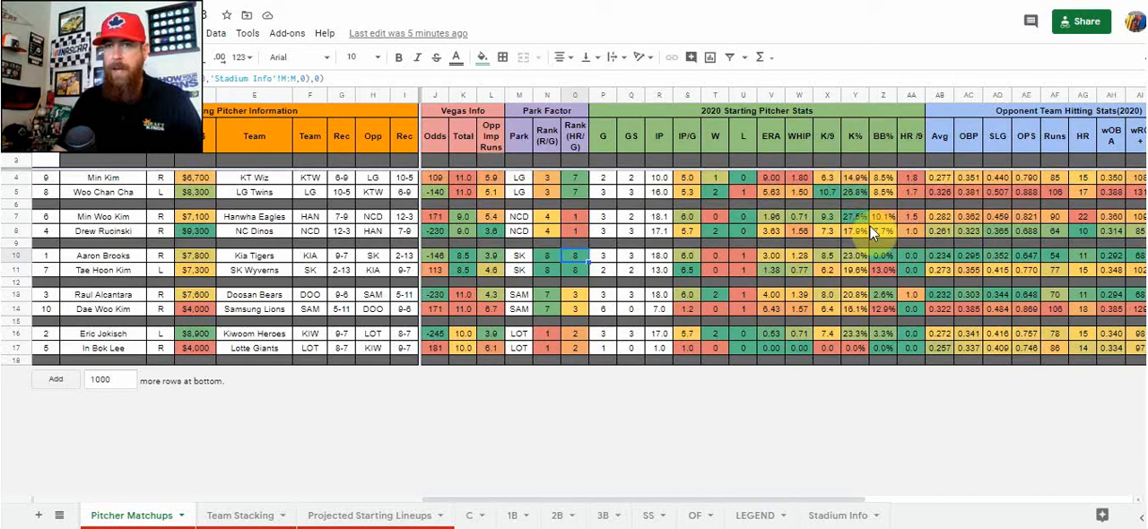
{"action": "mouse_move", "coordinate": [851, 291]}
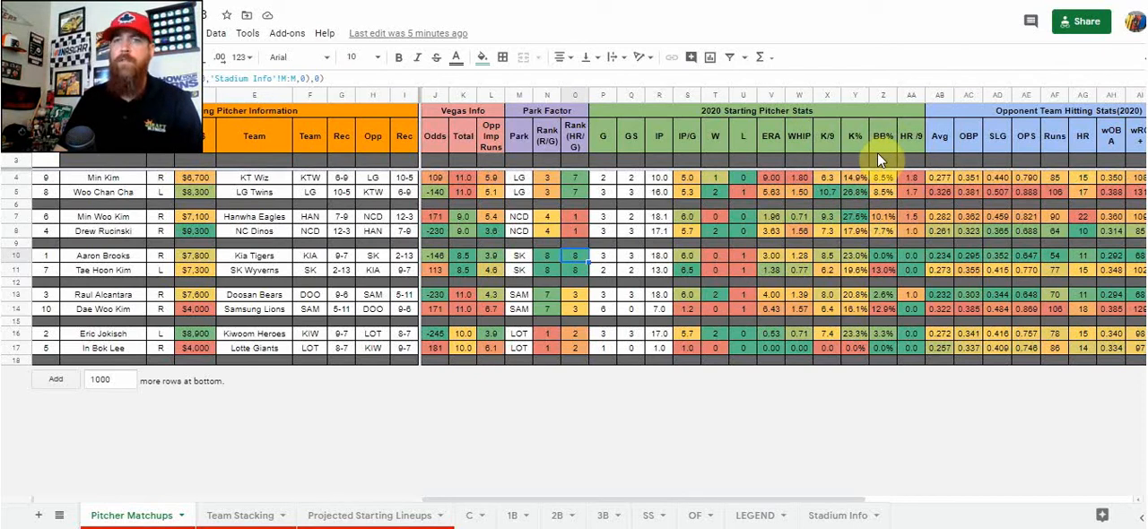
{"action": "mouse_move", "coordinate": [913, 136]}
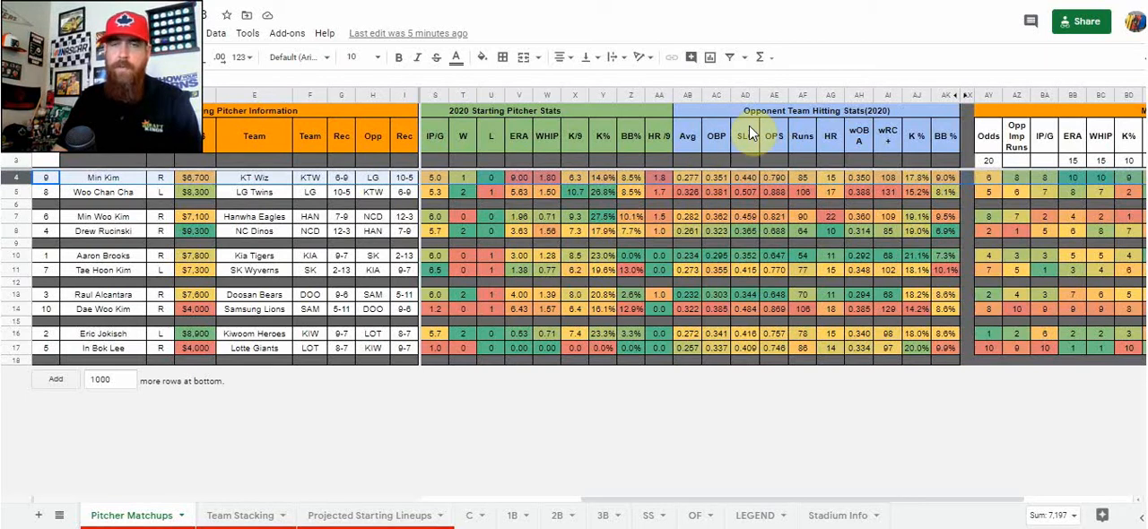
{"action": "mouse_move", "coordinate": [775, 160]}
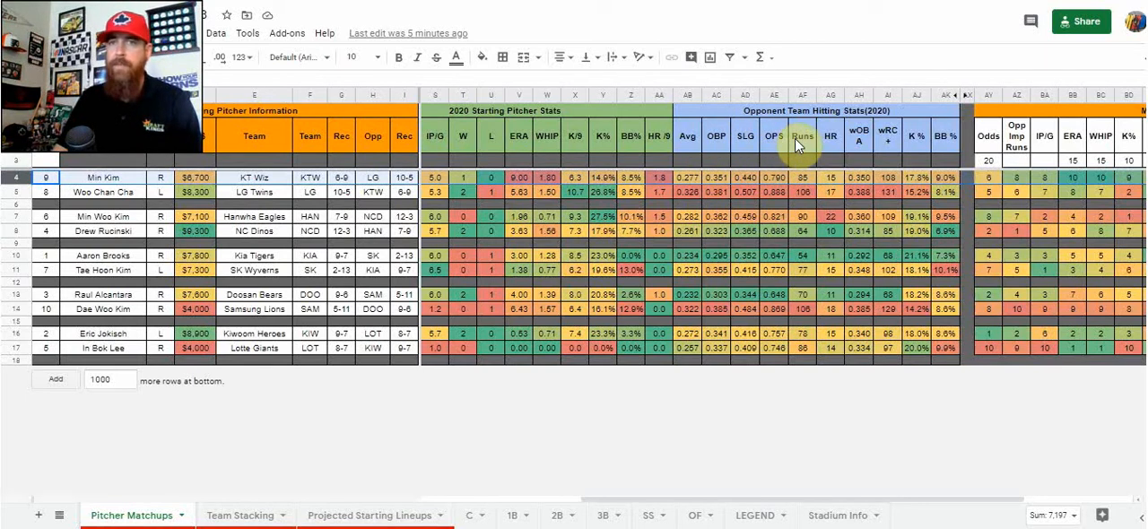
{"action": "mouse_move", "coordinate": [831, 143]}
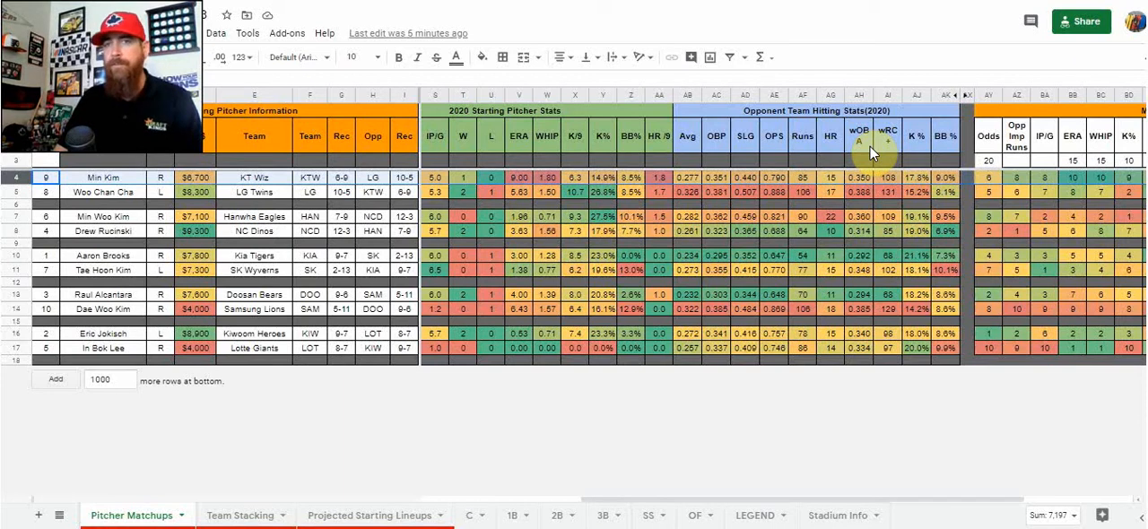
{"action": "mouse_move", "coordinate": [735, 143]}
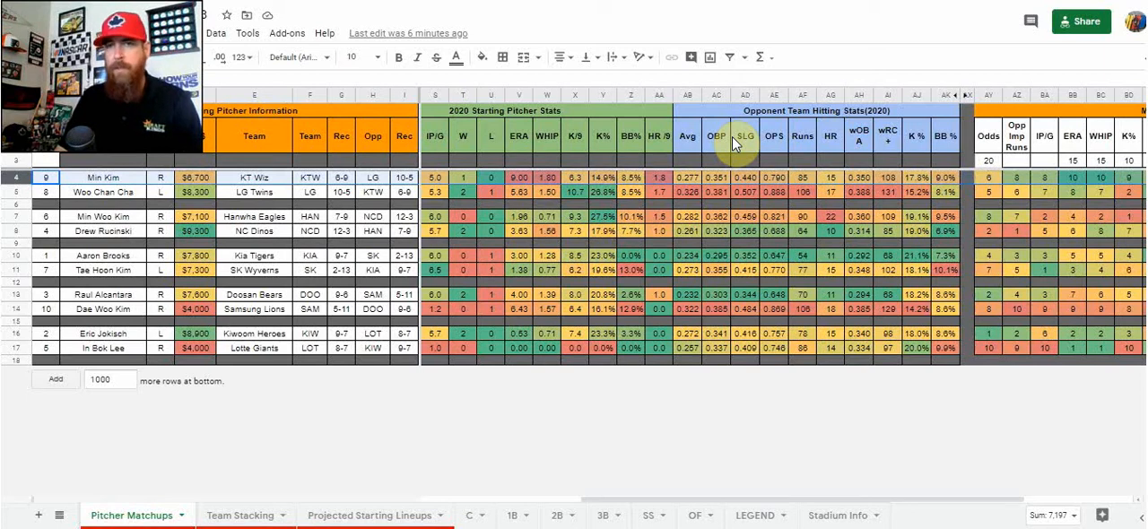
{"action": "mouse_move", "coordinate": [731, 144]}
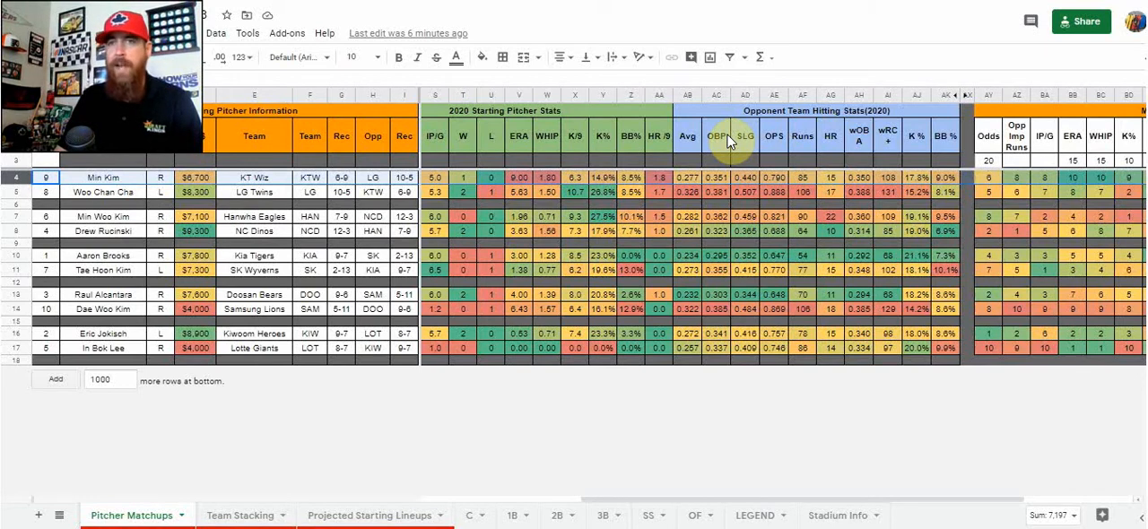
{"action": "mouse_move", "coordinate": [859, 148]}
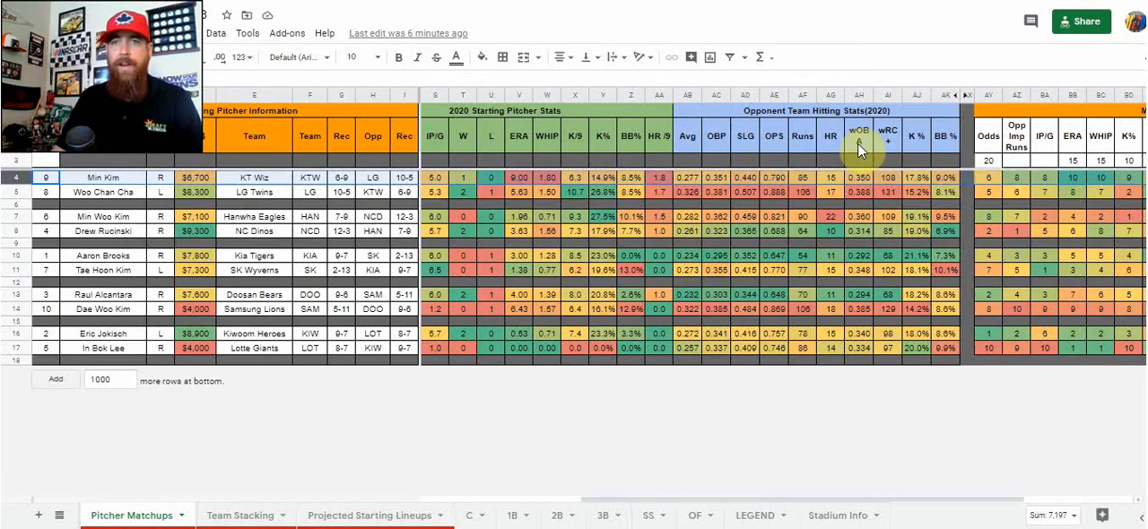
{"action": "mouse_move", "coordinate": [859, 148]}
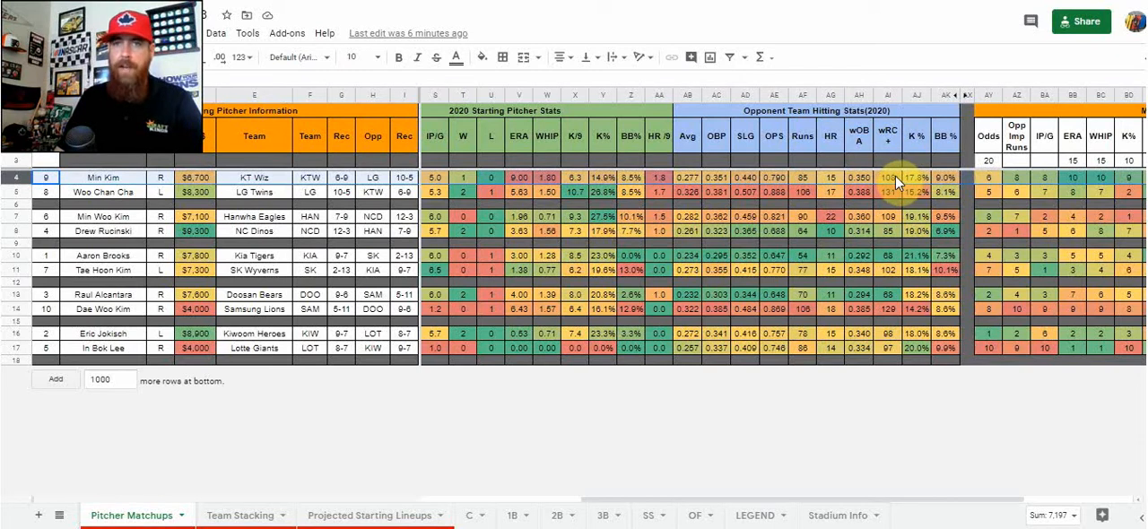
{"action": "left_click", "coordinate": [887, 177]}
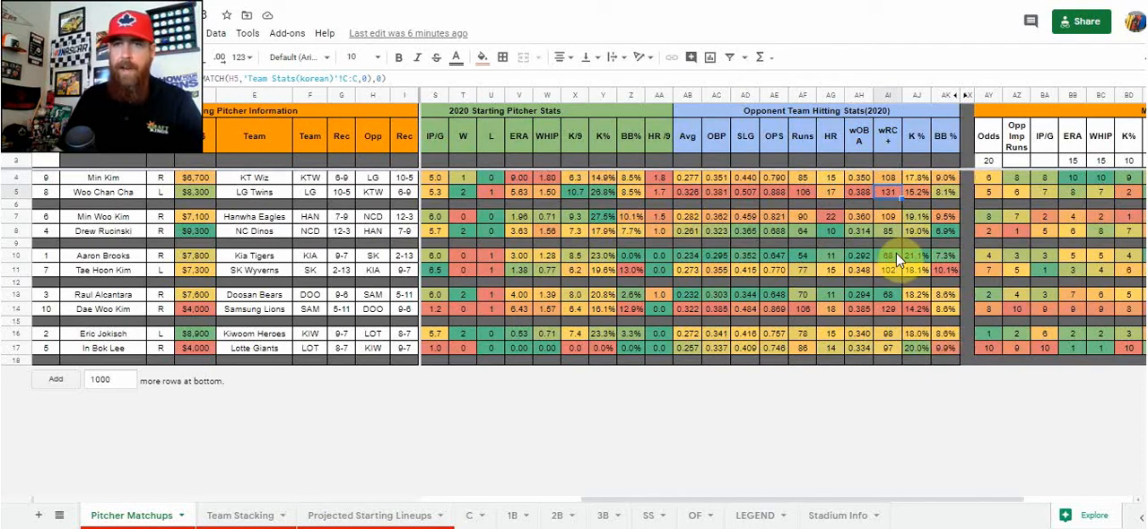
{"action": "left_click", "coordinate": [310, 256]}
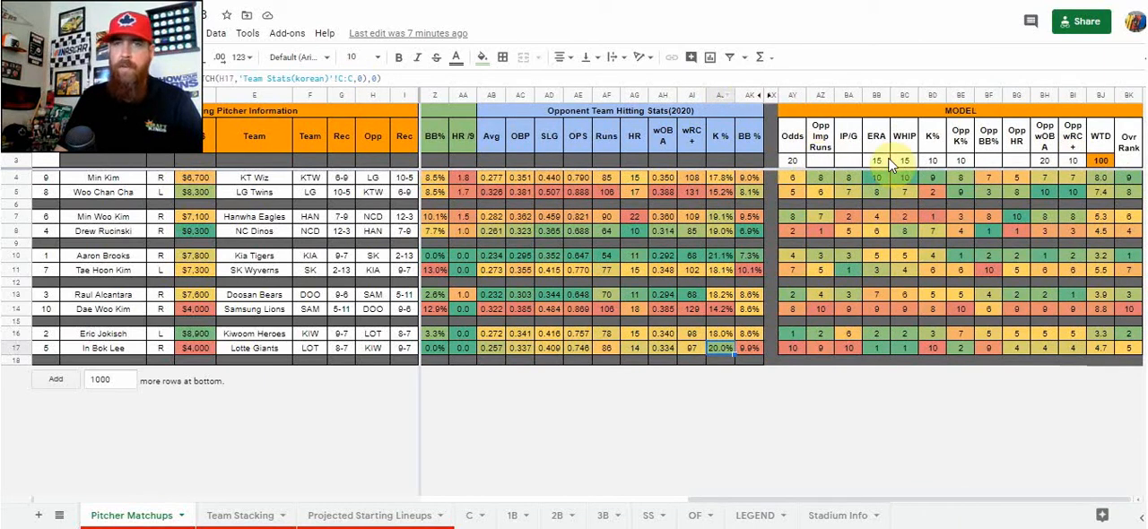
{"action": "mouse_move", "coordinate": [956, 451]}
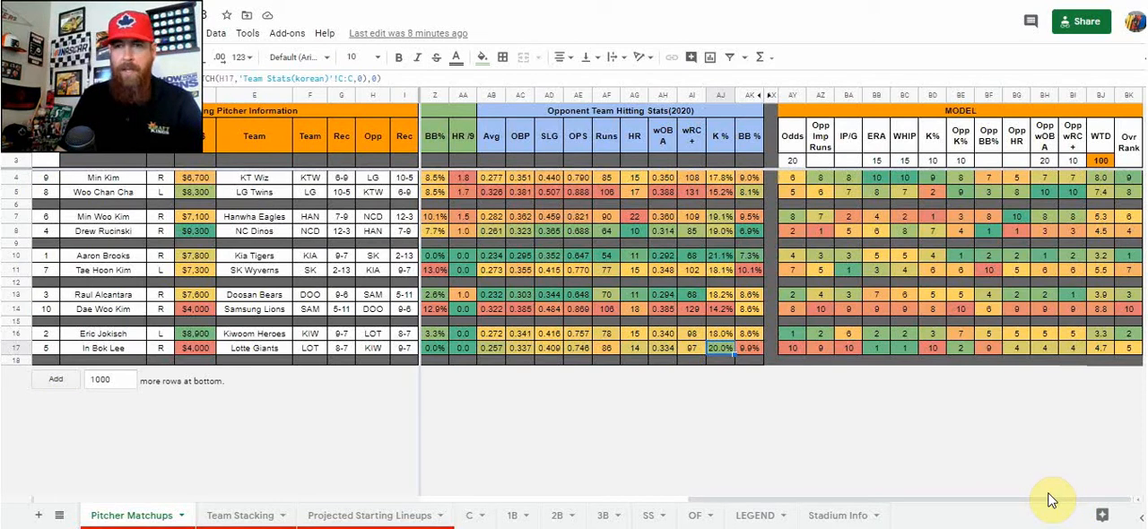
{"action": "mouse_move", "coordinate": [1051, 471]}
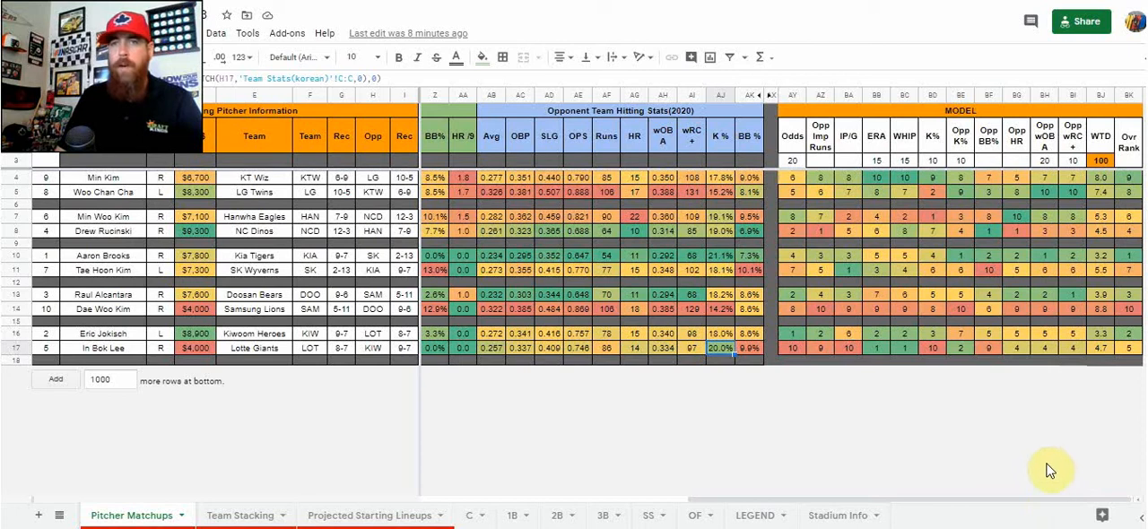
{"action": "mouse_move", "coordinate": [1063, 480]}
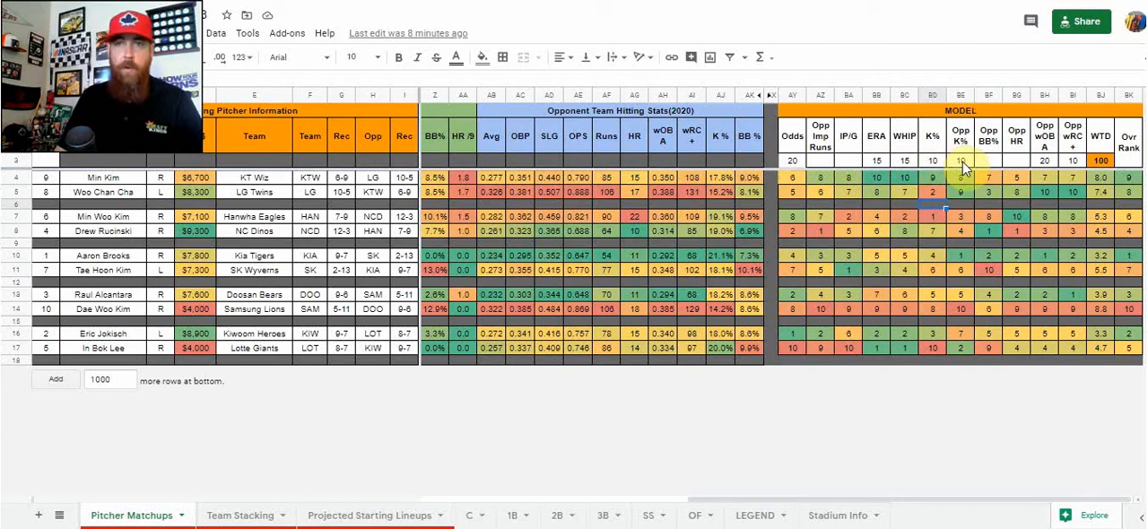
{"action": "mouse_move", "coordinate": [942, 170]}
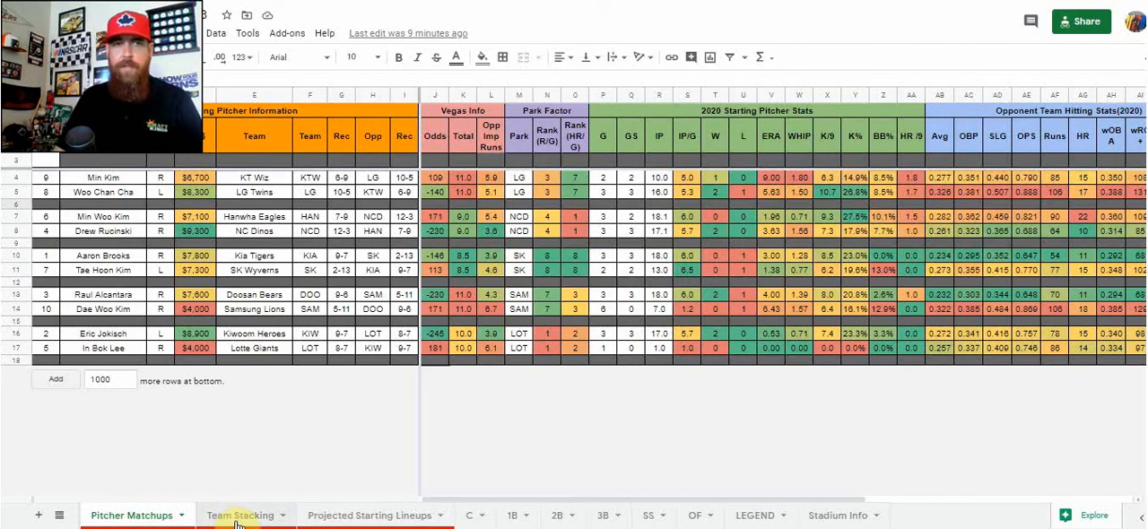
- Open Team Stacking and trace the park runs rank to the Stadium Info tab
{"action": "left_click", "coordinate": [240, 515]}
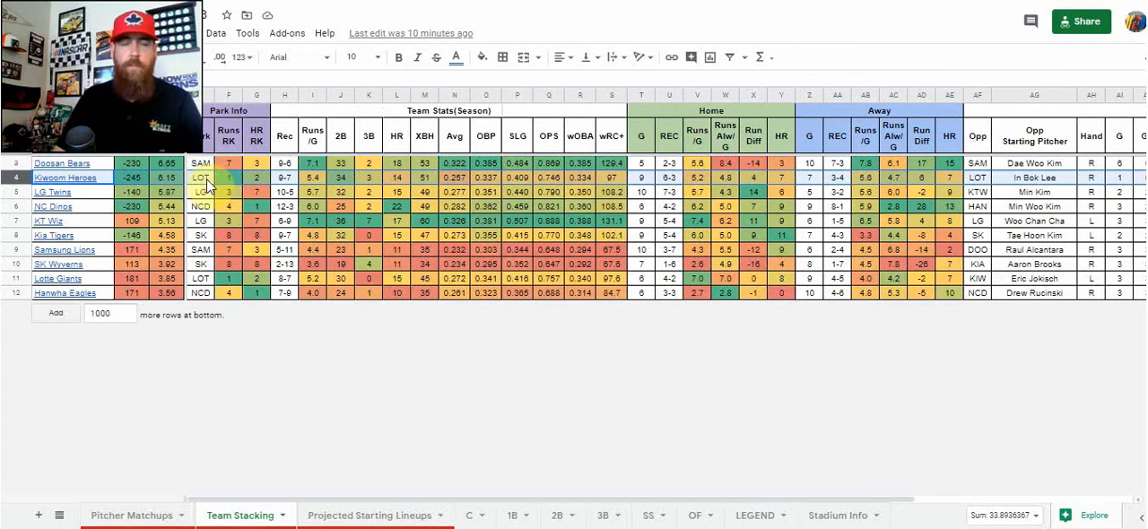
{"action": "left_click", "coordinate": [229, 177]}
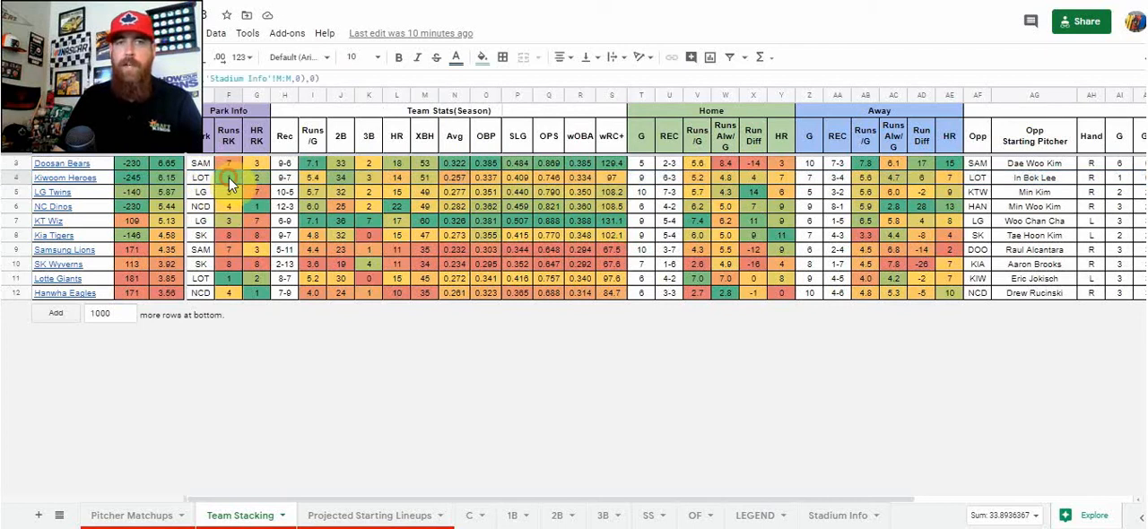
{"action": "mouse_move", "coordinate": [228, 177]}
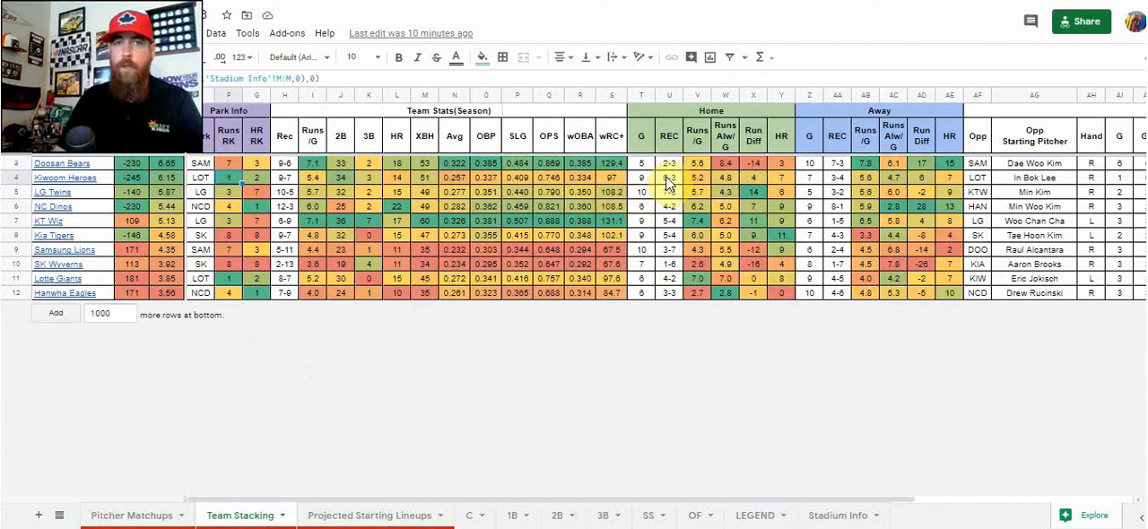
{"action": "mouse_move", "coordinate": [313, 112]}
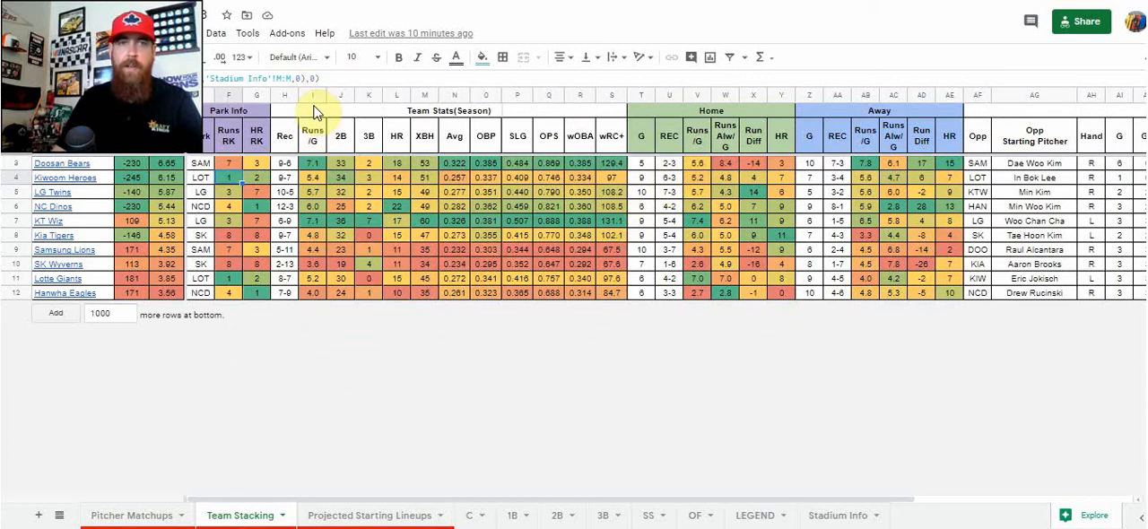
{"action": "mouse_move", "coordinate": [339, 316]}
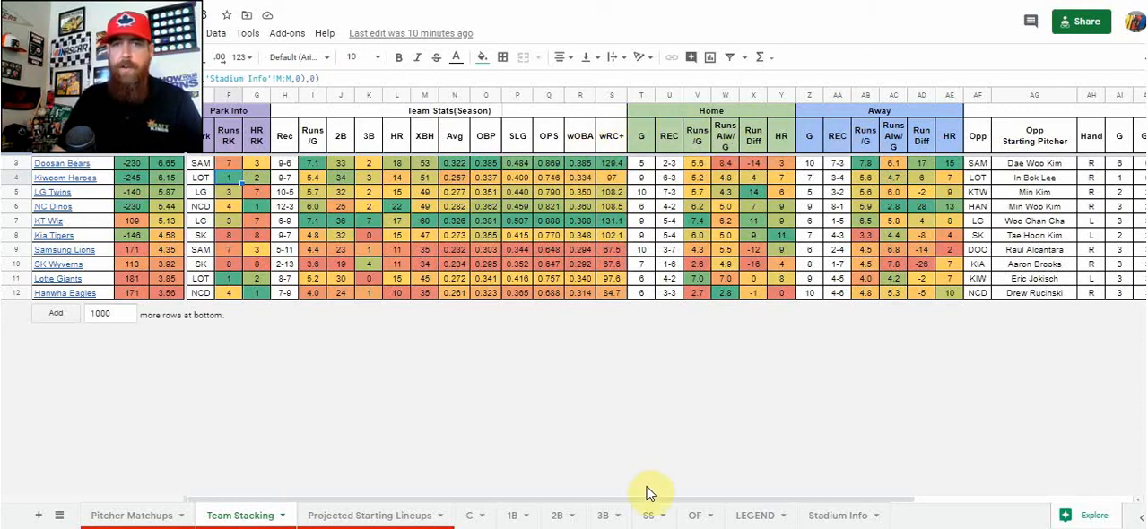
{"action": "scroll", "scroll_direction": "right", "scroll_amount": 3}
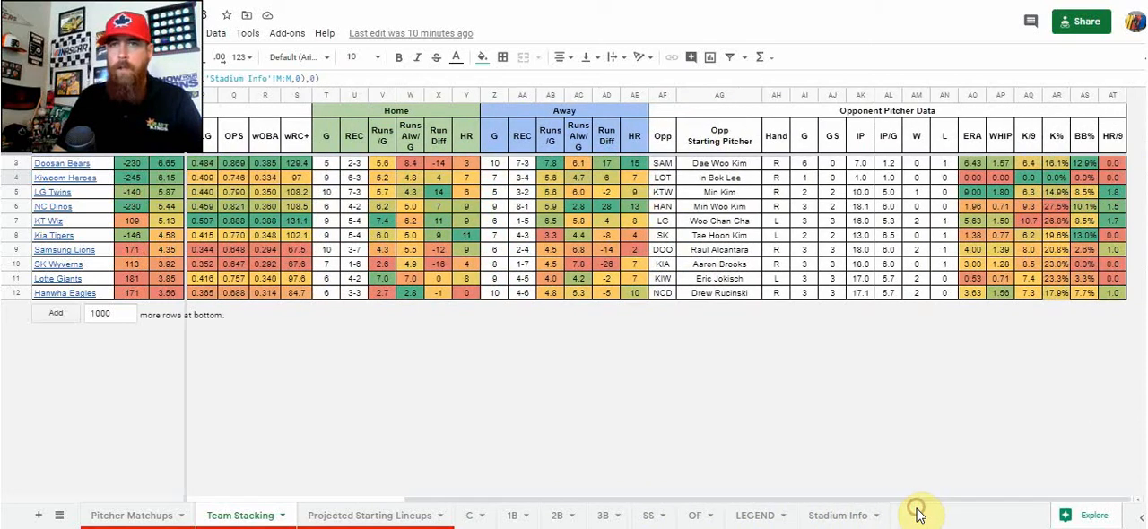
{"action": "mouse_move", "coordinate": [223, 154]}
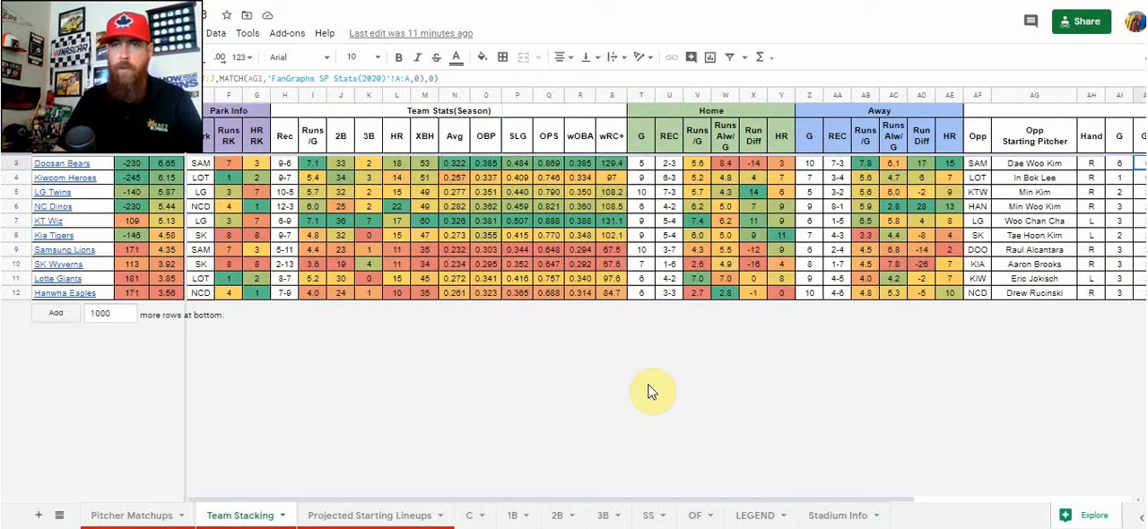
{"action": "mouse_move", "coordinate": [661, 406]}
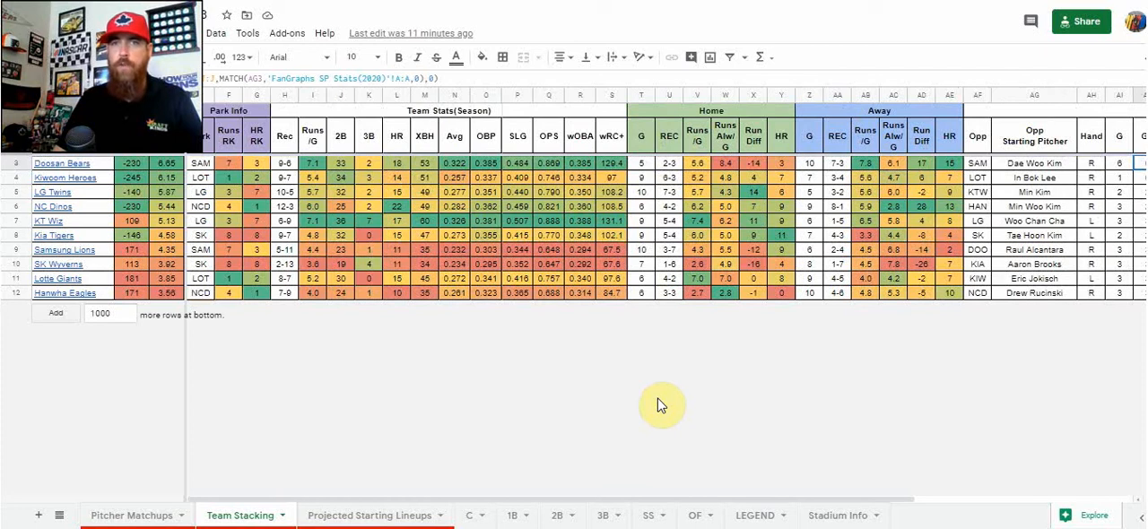
{"action": "mouse_move", "coordinate": [704, 400]}
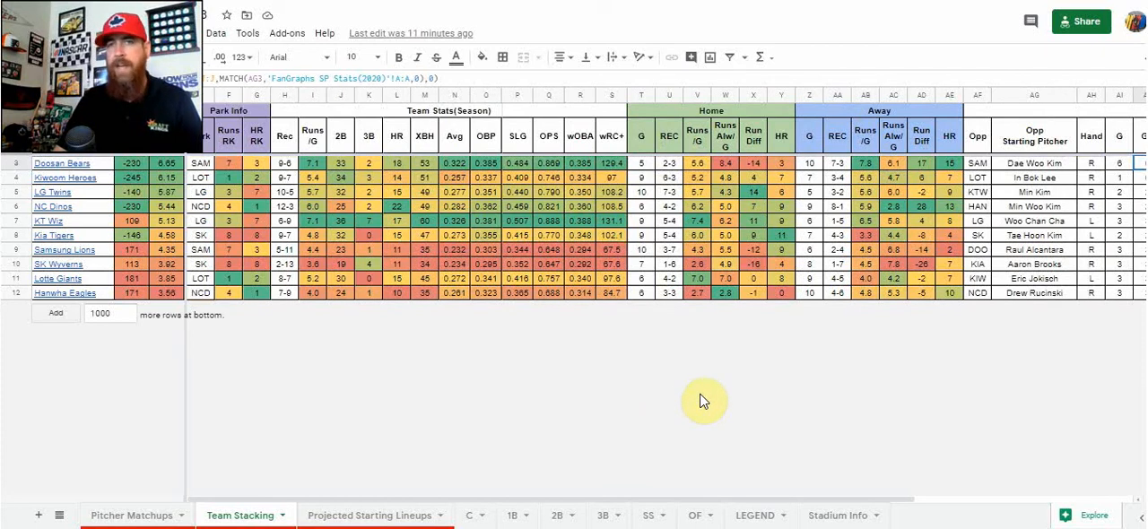
{"action": "mouse_move", "coordinate": [581, 357]}
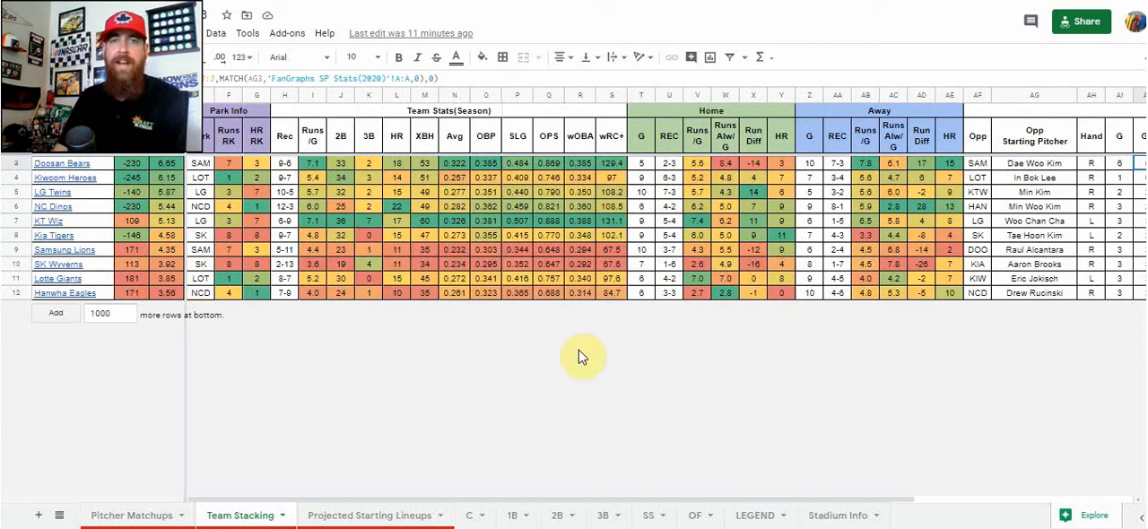
{"action": "mouse_move", "coordinate": [312, 413]}
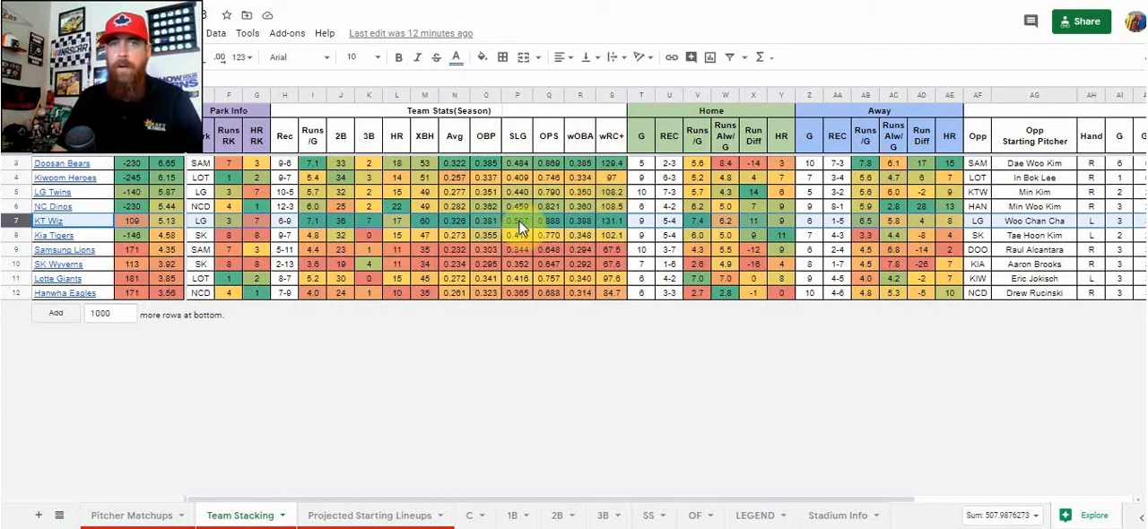
{"action": "left_click", "coordinate": [49, 163]}
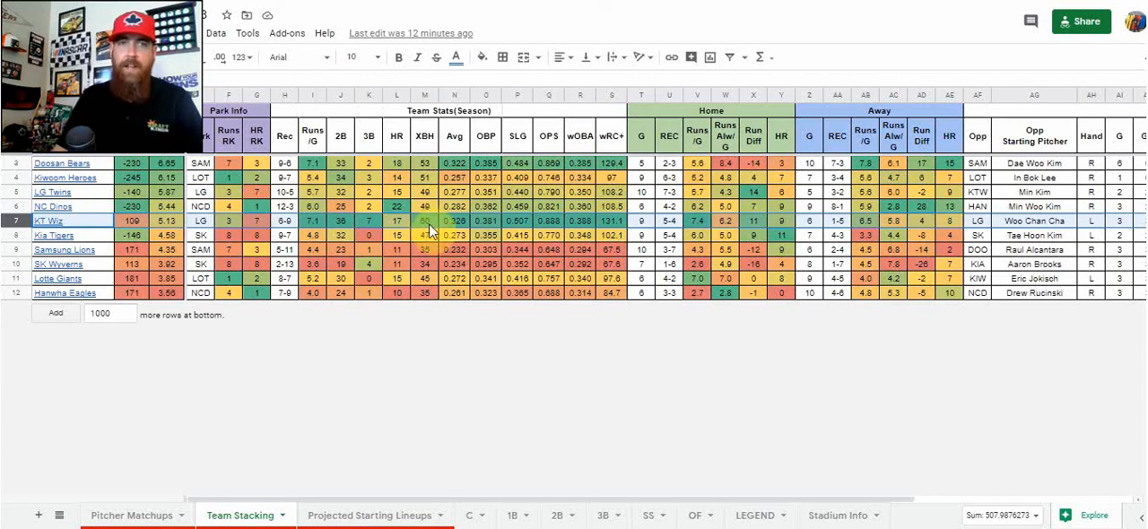
{"action": "mouse_move", "coordinate": [427, 235]}
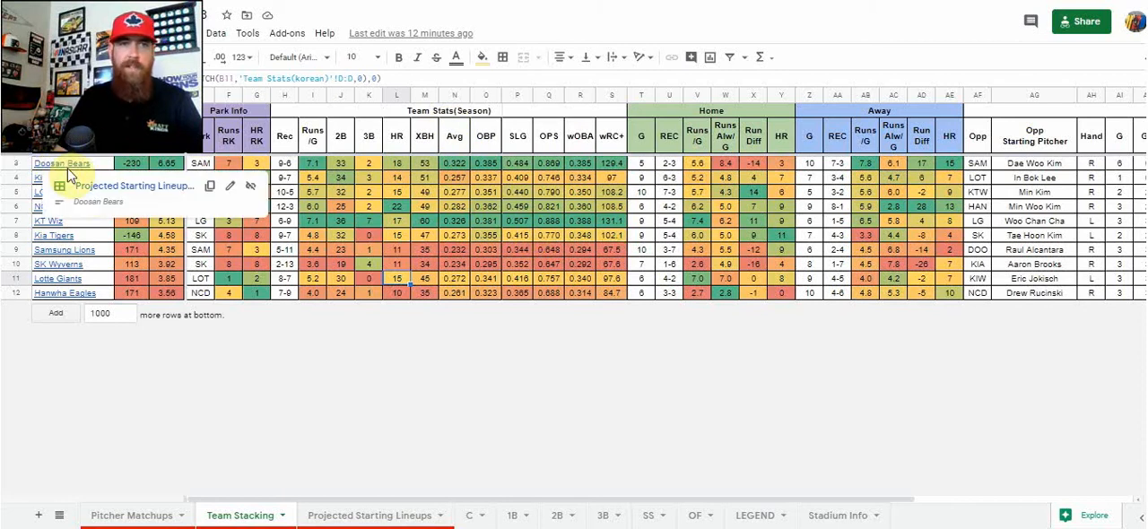
- Follow the Doosan Bears link to its batting order, salaries and stats in Projected Starting Lineups
{"action": "left_click", "coordinate": [374, 514]}
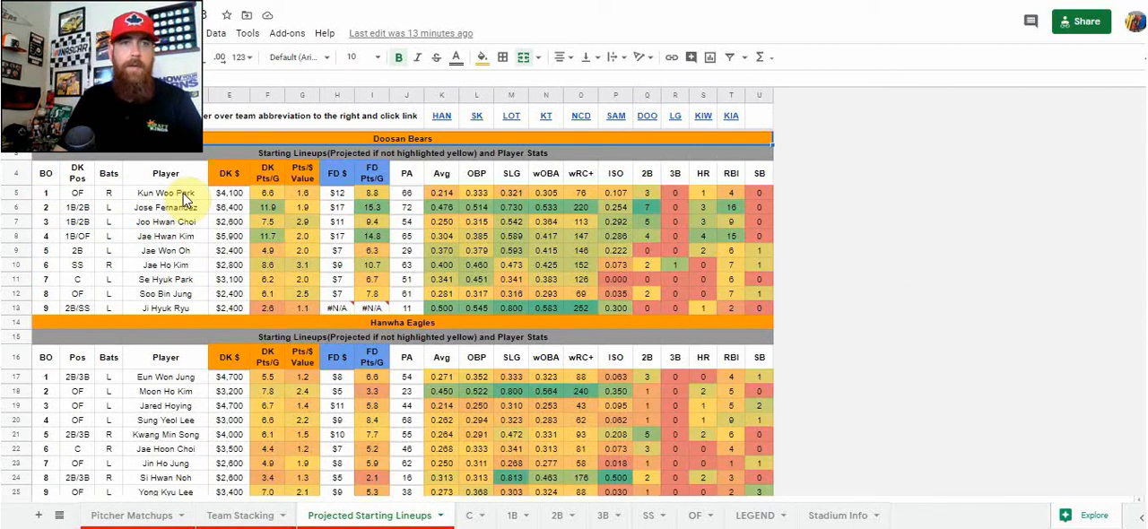
{"action": "mouse_move", "coordinate": [462, 195]}
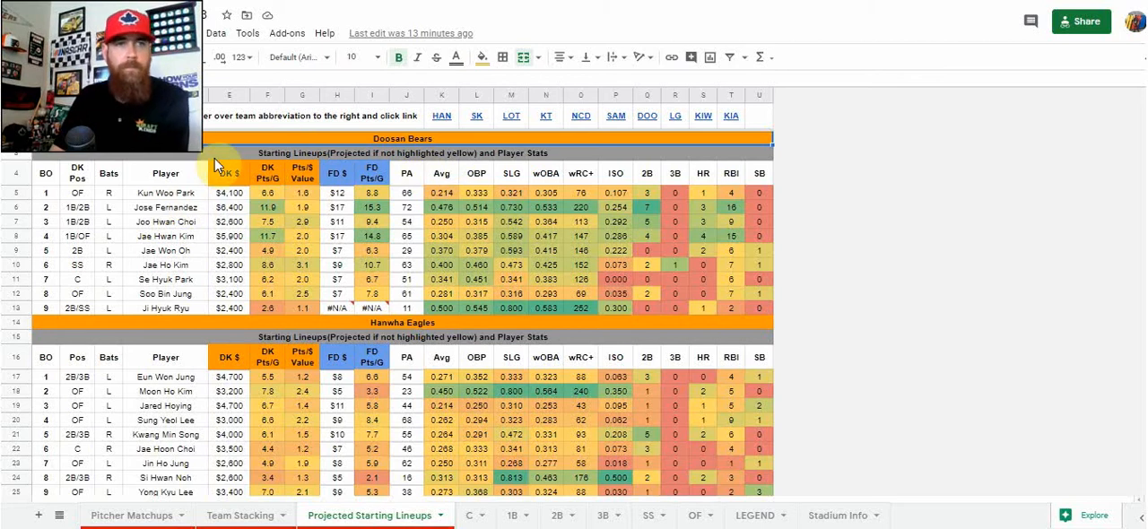
{"action": "mouse_move", "coordinate": [141, 305]}
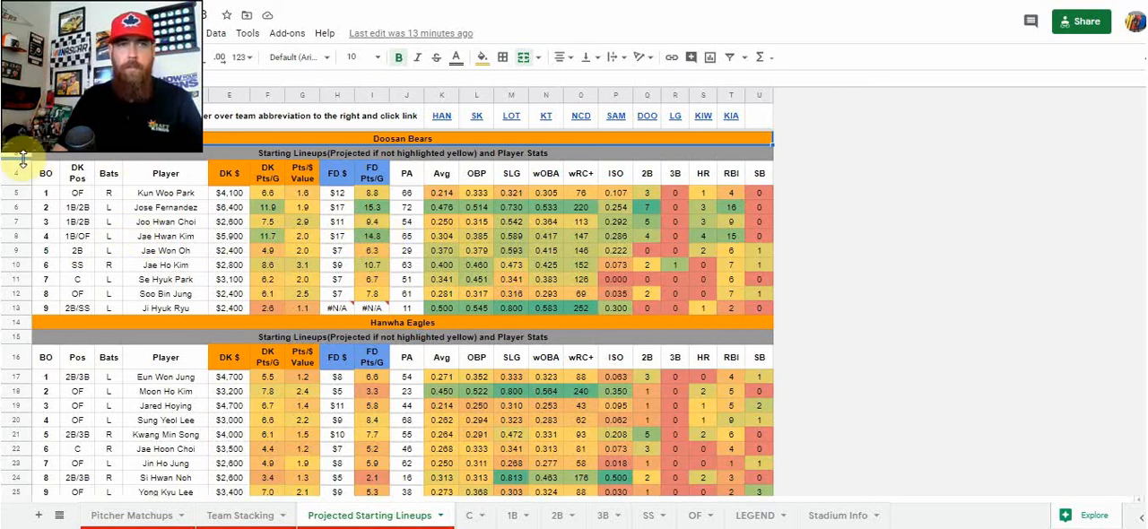
{"action": "mouse_move", "coordinate": [208, 258]}
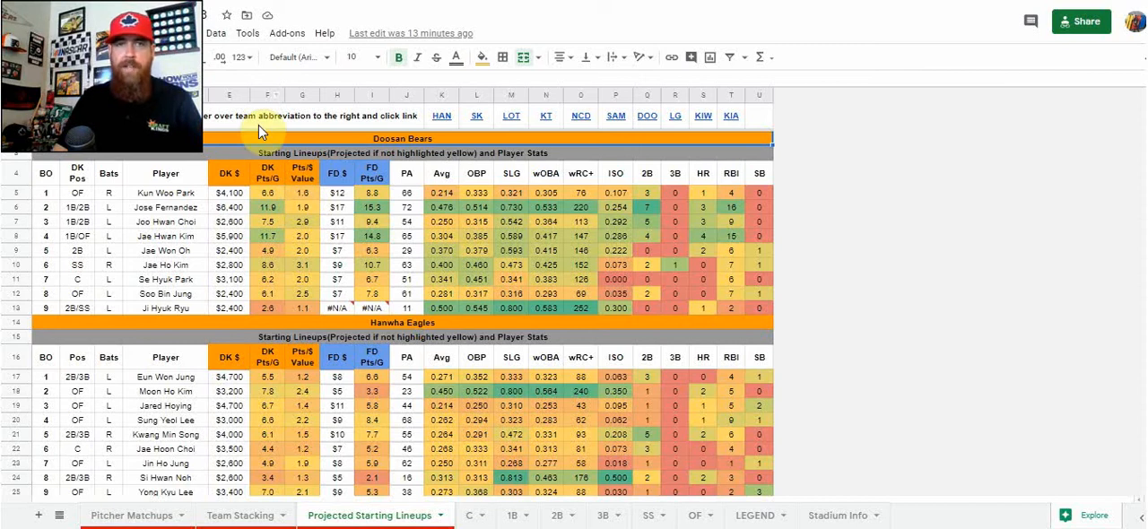
{"action": "mouse_move", "coordinate": [280, 201]}
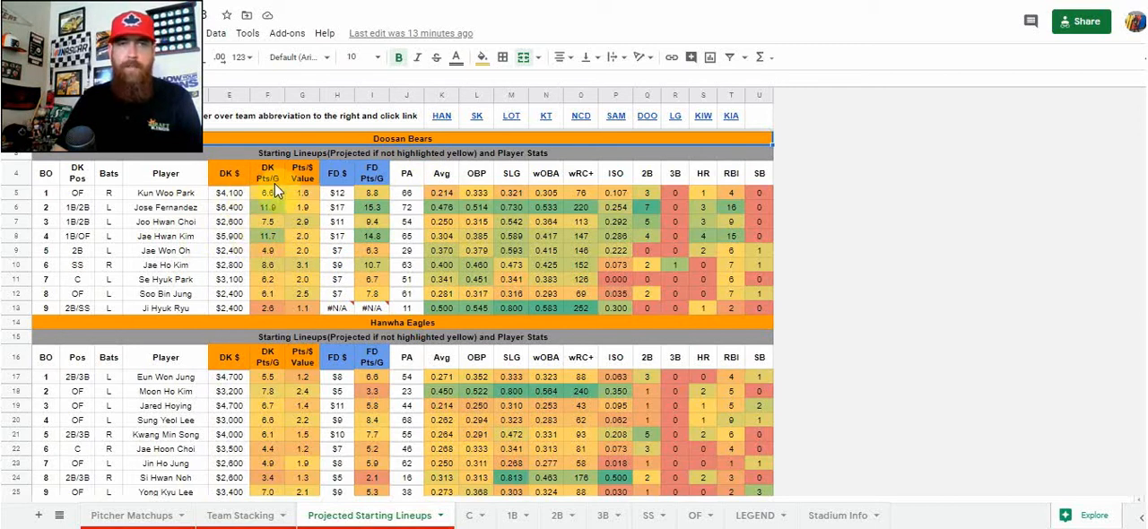
{"action": "mouse_move", "coordinate": [273, 316]}
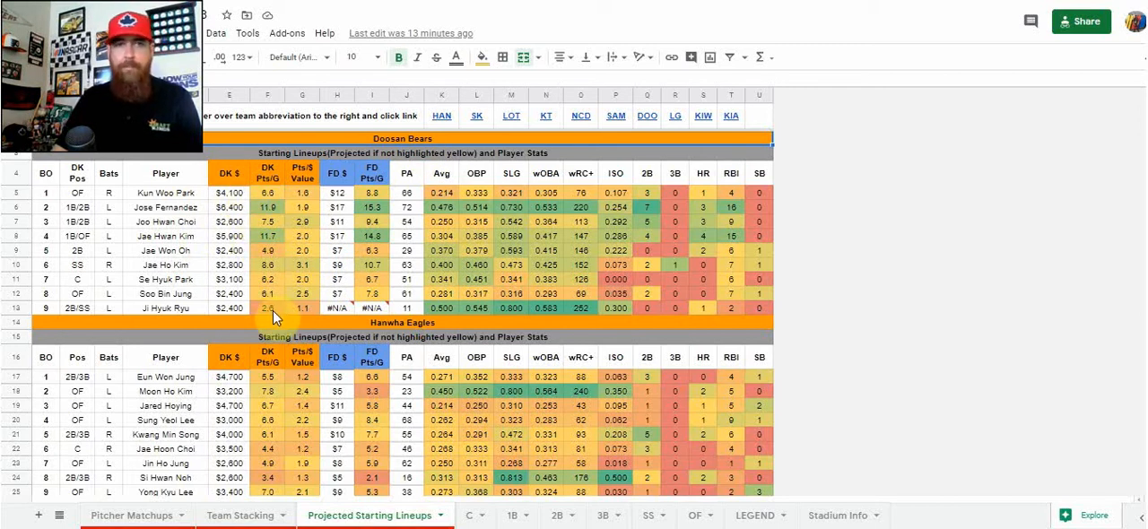
{"action": "mouse_move", "coordinate": [306, 202]}
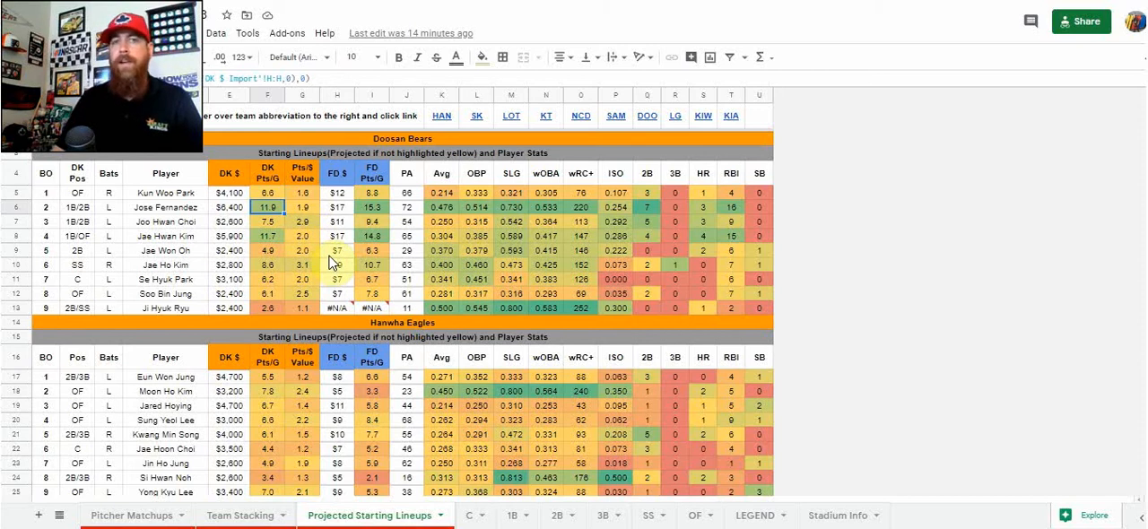
{"action": "mouse_move", "coordinate": [341, 267]}
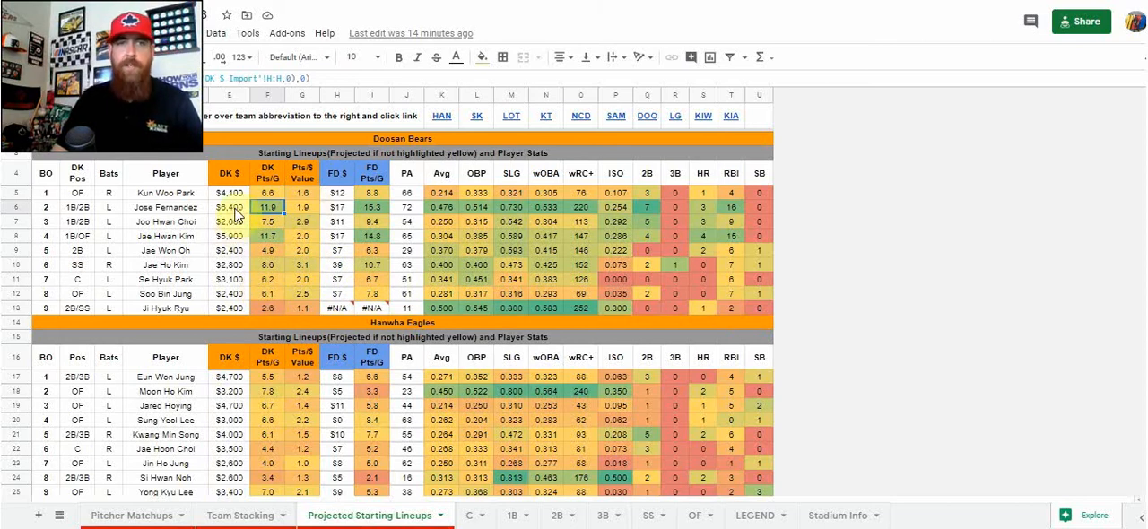
{"action": "left_click", "coordinate": [229, 235]}
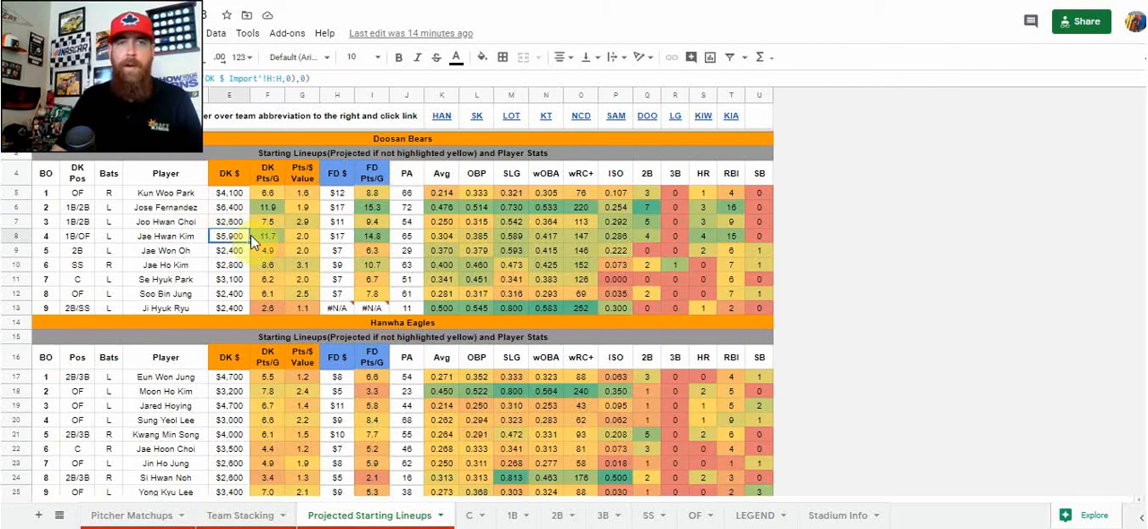
{"action": "mouse_move", "coordinate": [314, 240]}
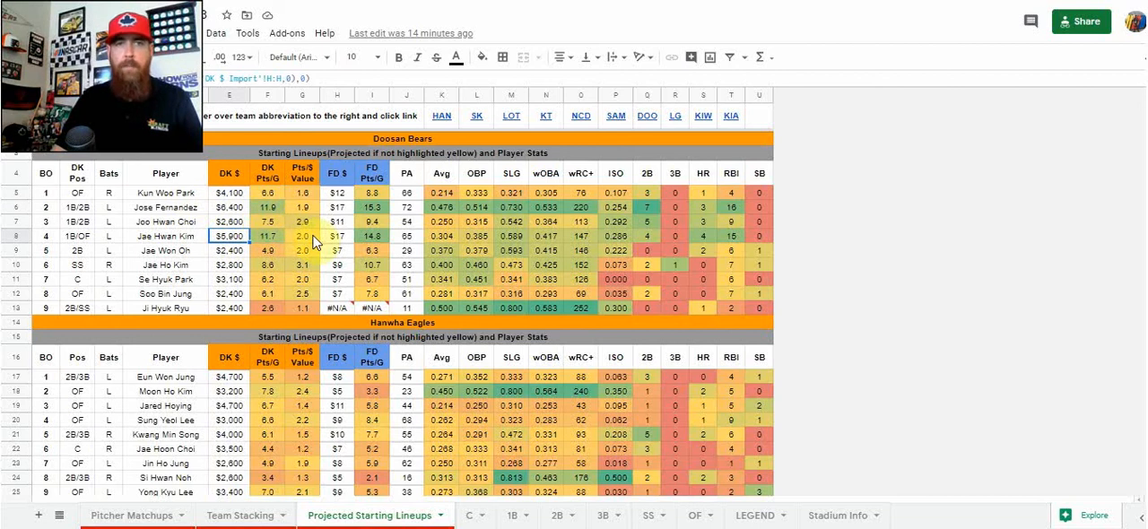
{"action": "mouse_move", "coordinate": [332, 294]}
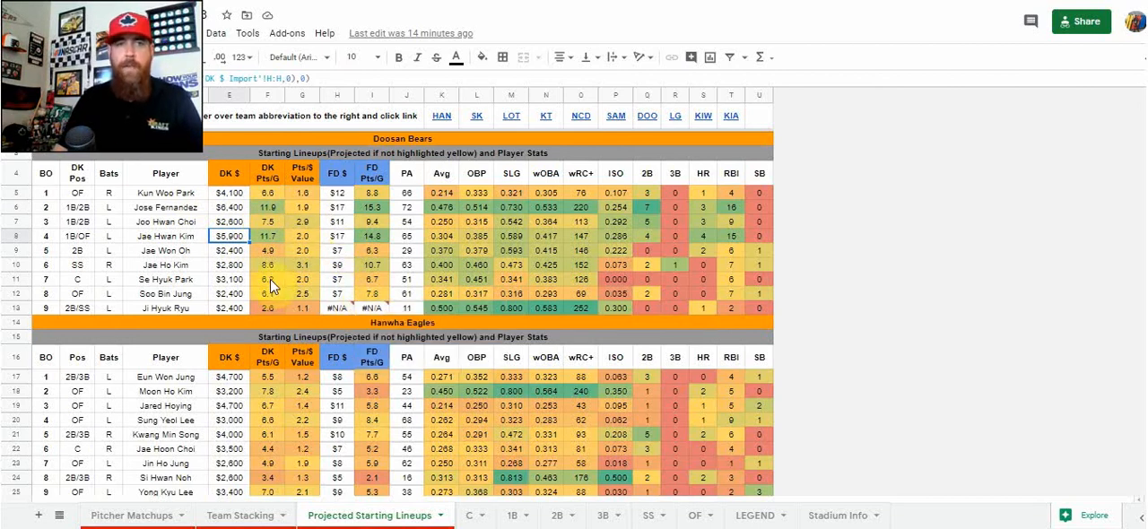
{"action": "scroll", "scroll_direction": "down", "scroll_amount": 3}
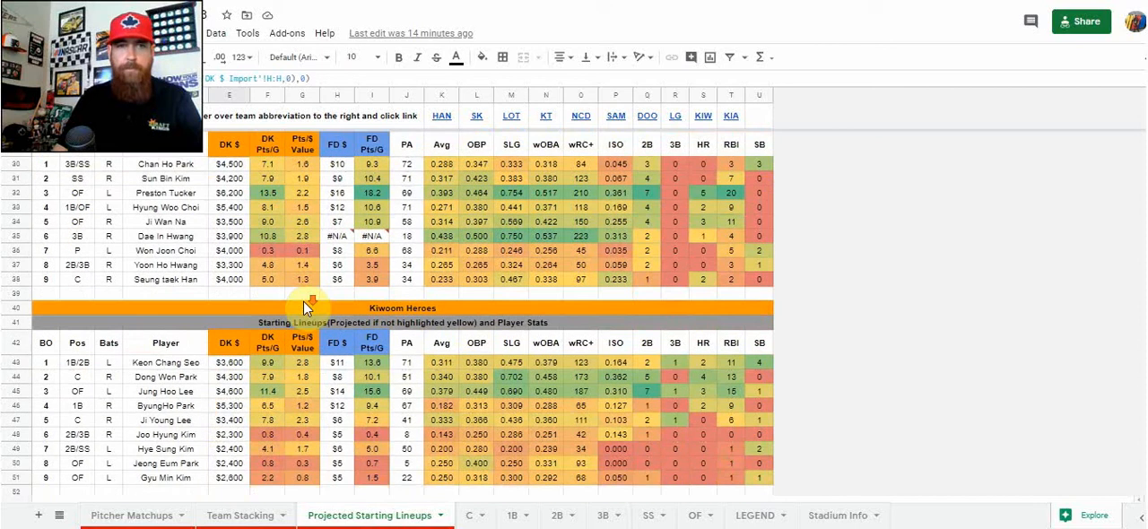
- Scroll to the kt wiz lineup and highlight Byung Hee Kim's DraftKings points and value
{"action": "scroll", "scroll_direction": "down", "scroll_amount": 3}
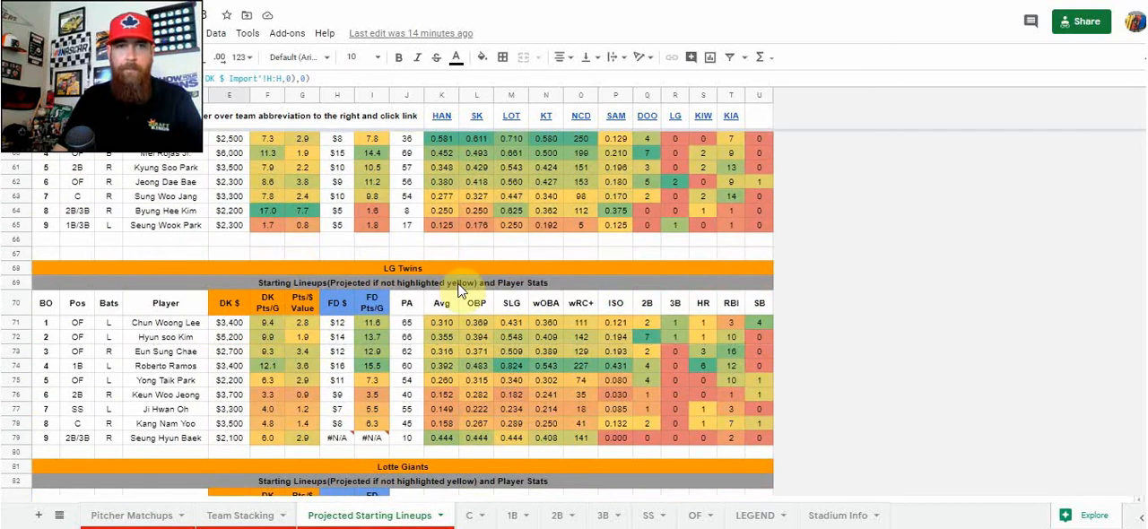
{"action": "scroll", "scroll_direction": "down", "scroll_amount": 3}
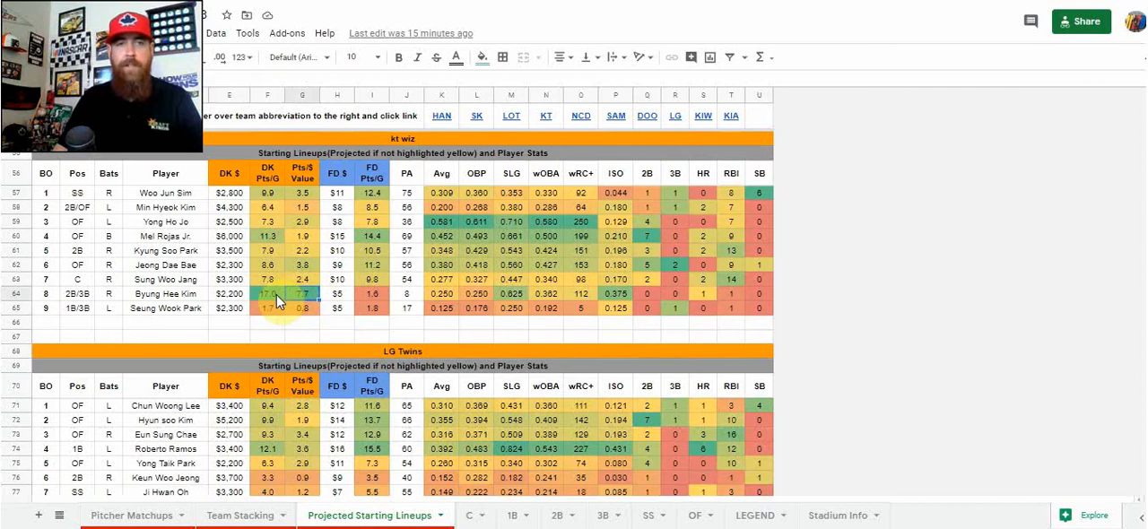
{"action": "left_click", "coordinate": [266, 294]}
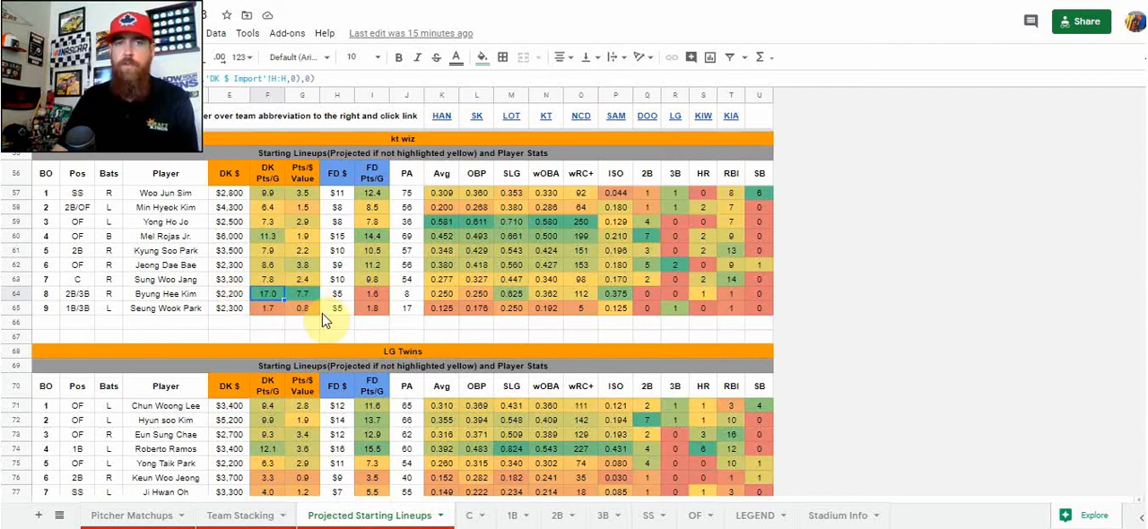
{"action": "mouse_move", "coordinate": [338, 312]}
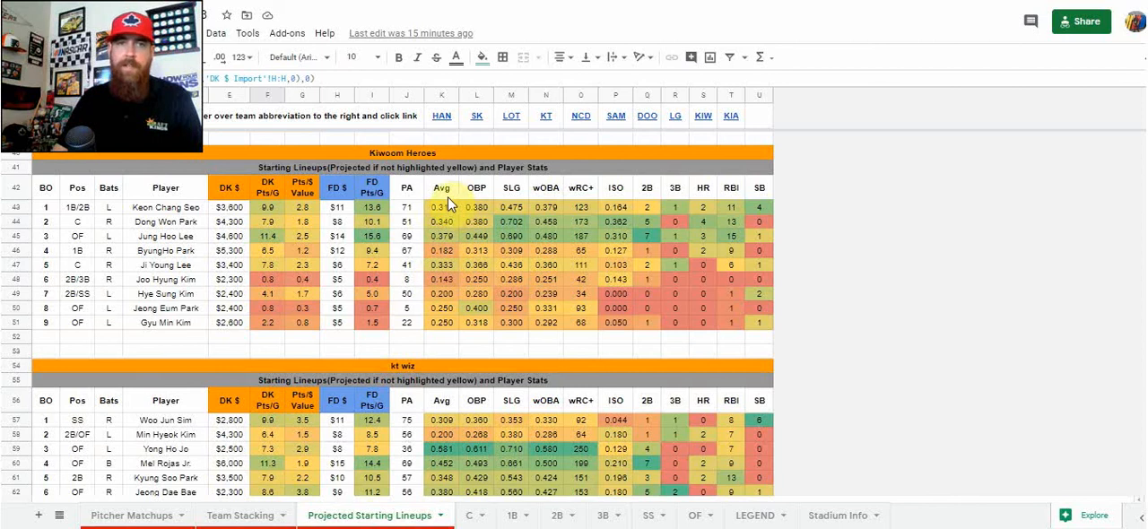
{"action": "mouse_move", "coordinate": [556, 207]}
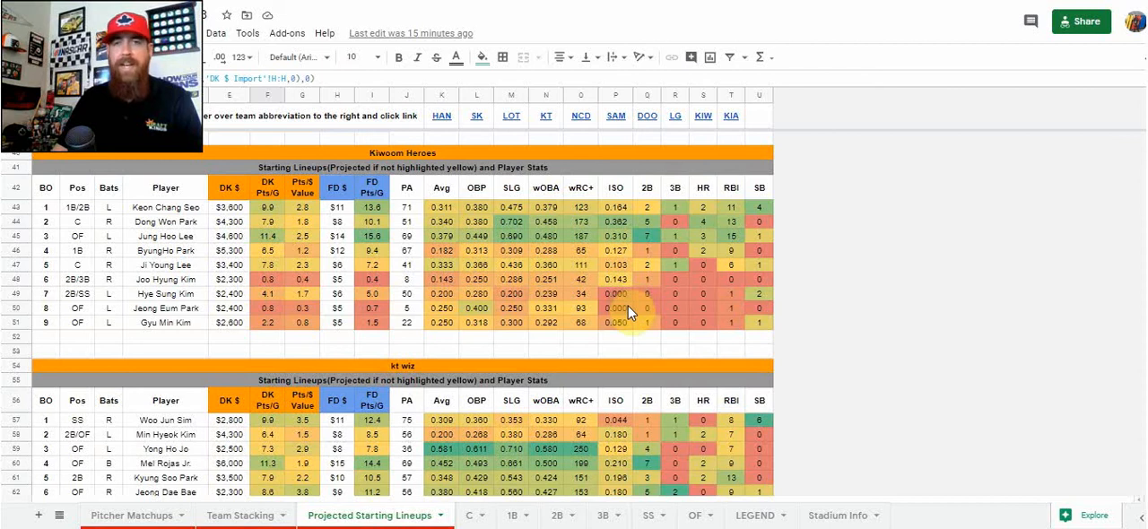
{"action": "mouse_move", "coordinate": [631, 329]}
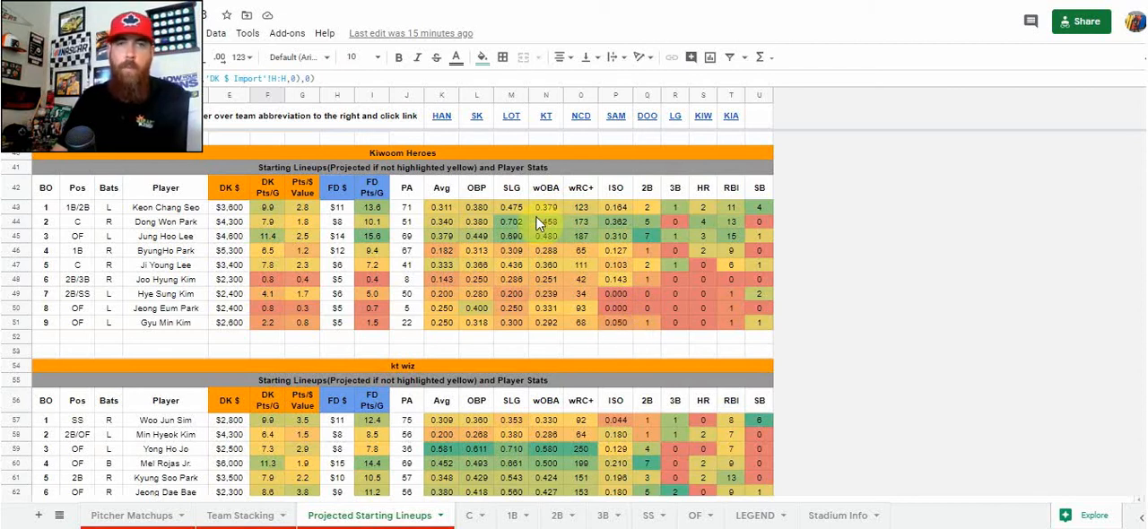
{"action": "mouse_move", "coordinate": [560, 261]}
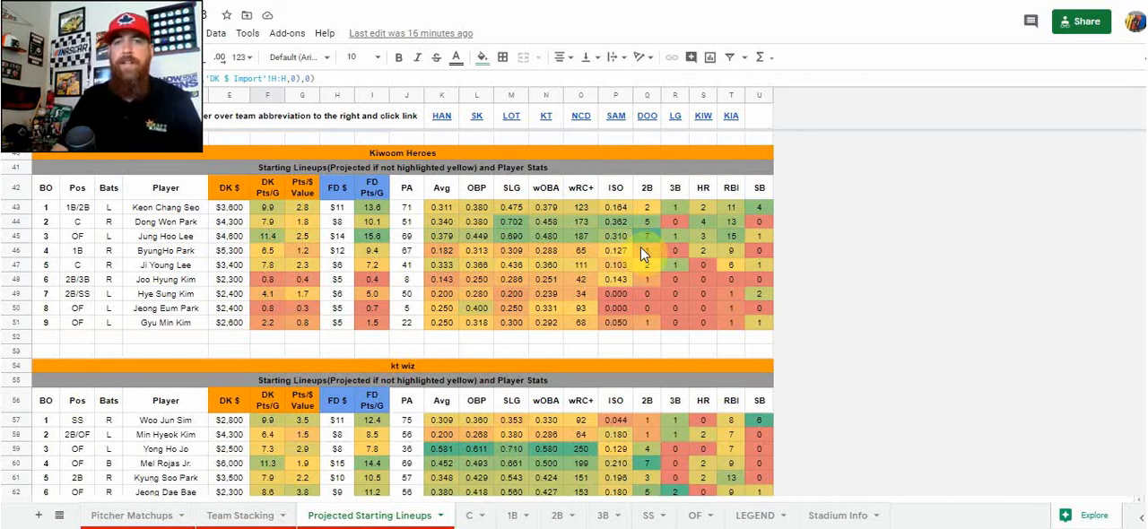
{"action": "mouse_move", "coordinate": [637, 238]}
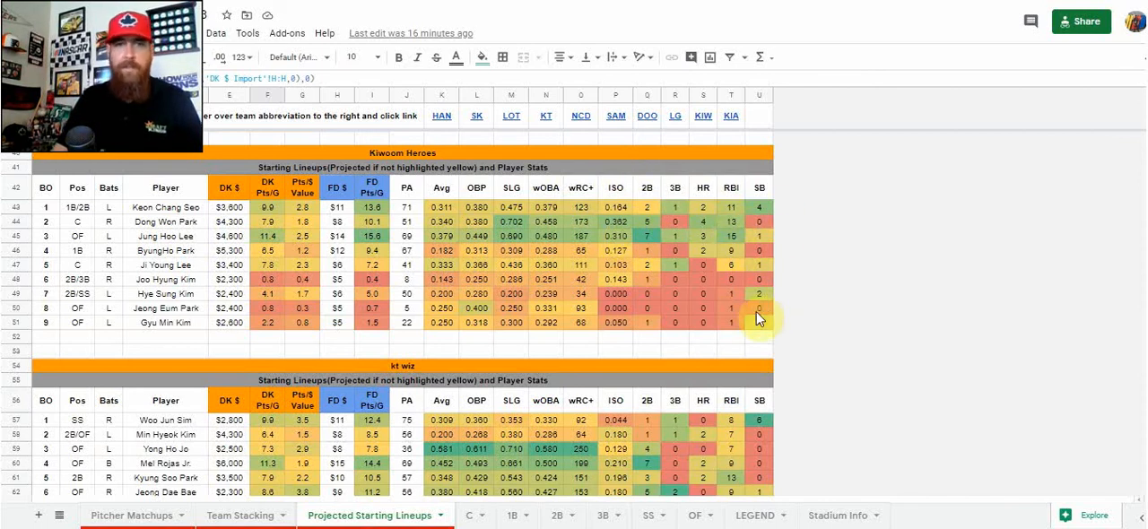
{"action": "mouse_move", "coordinate": [433, 264]}
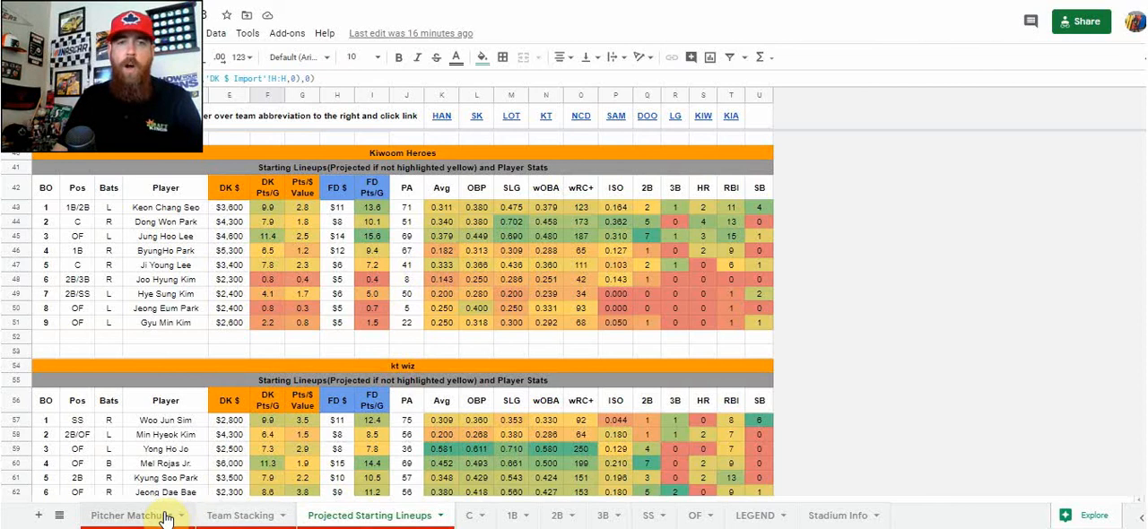
- Return to Pitcher Matchups listing ten KBO starters with odds, park factors and stats
{"action": "left_click", "coordinate": [131, 515]}
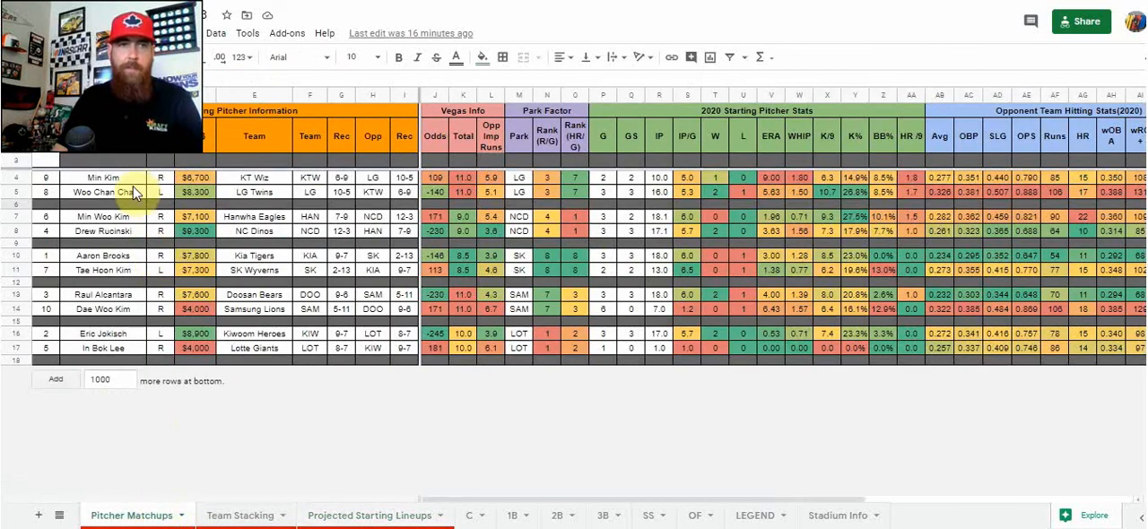
{"action": "left_click", "coordinate": [103, 177]}
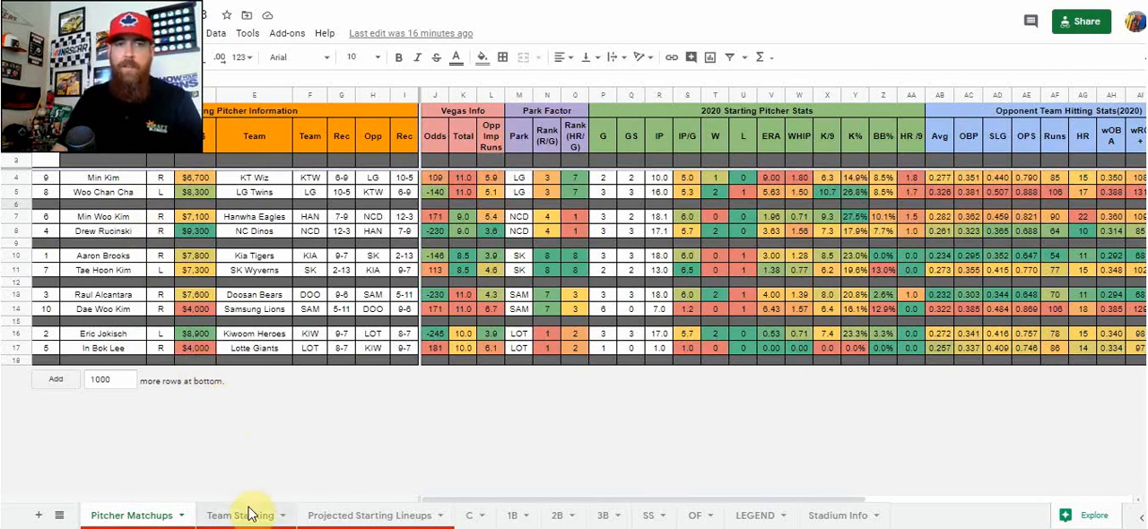
- Open Team Stacking and follow the kt wiz link to its projected batting order
{"action": "left_click", "coordinate": [240, 515]}
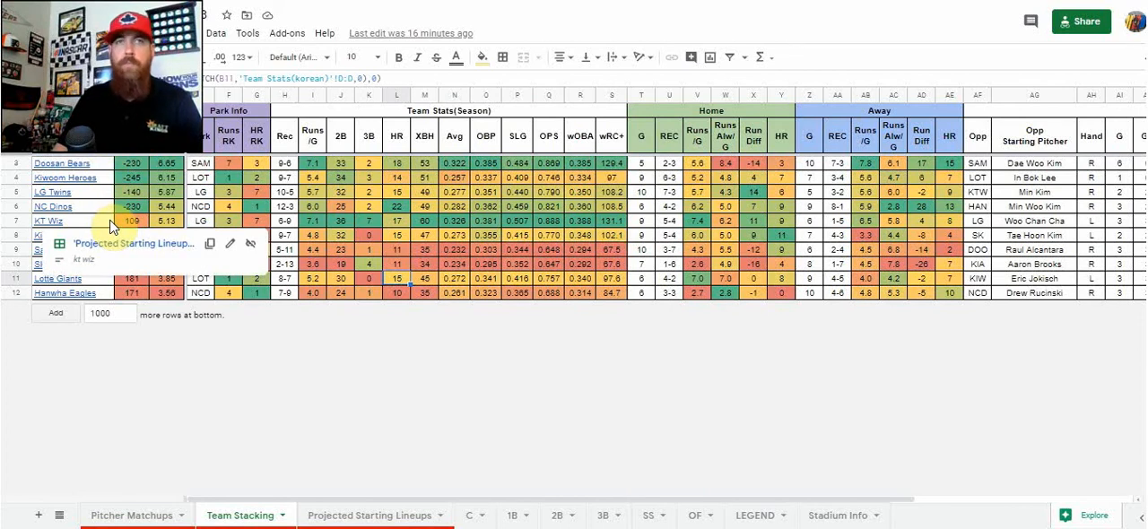
{"action": "mouse_move", "coordinate": [128, 235]}
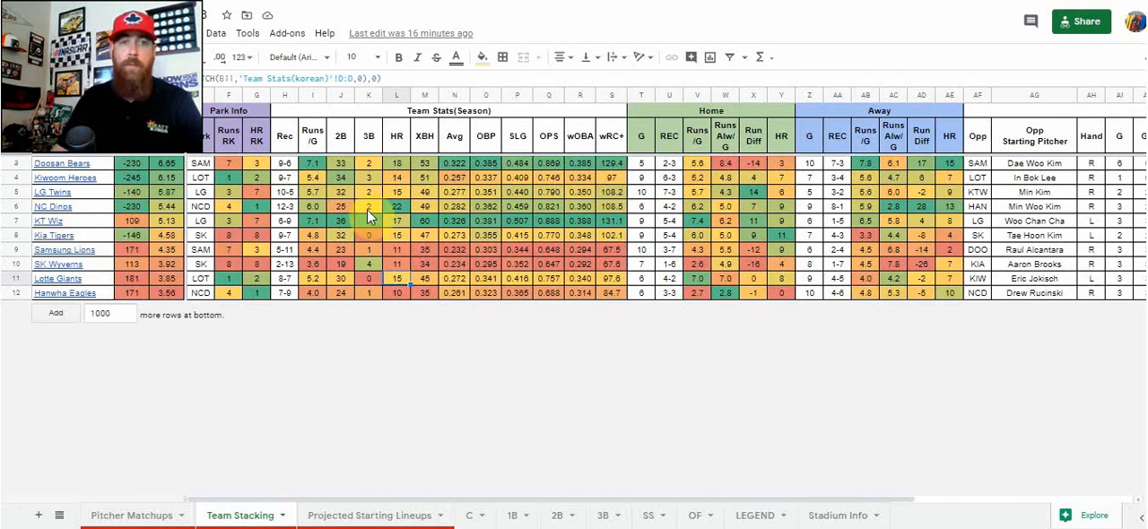
{"action": "left_click", "coordinate": [369, 514]}
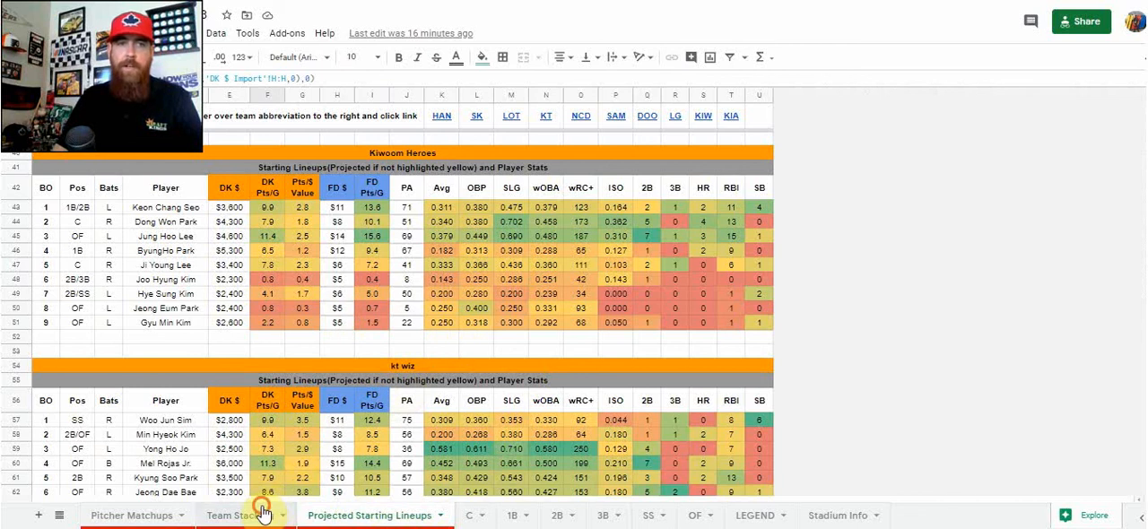
- Bring the SK Wyverns batting order below Samsung's into view and select its Pos and Bats cells
{"action": "left_click", "coordinate": [240, 514]}
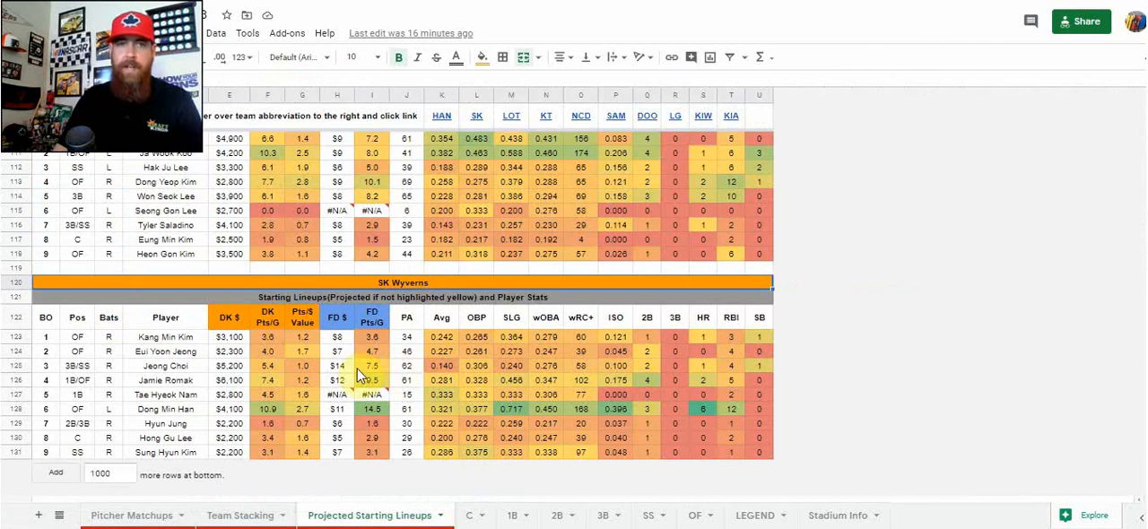
{"action": "left_click", "coordinate": [165, 336]}
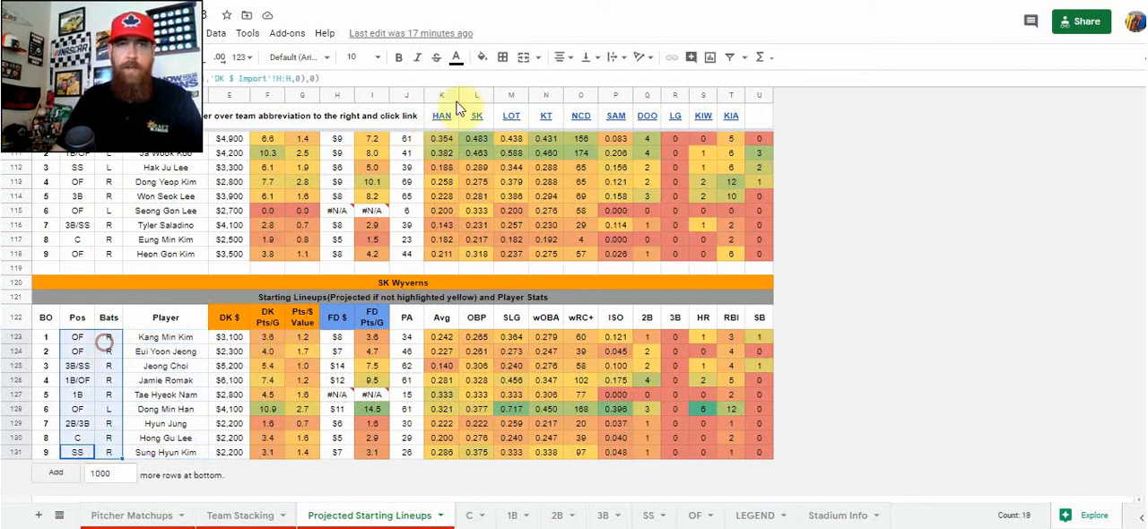
{"action": "mouse_move", "coordinate": [441, 115]}
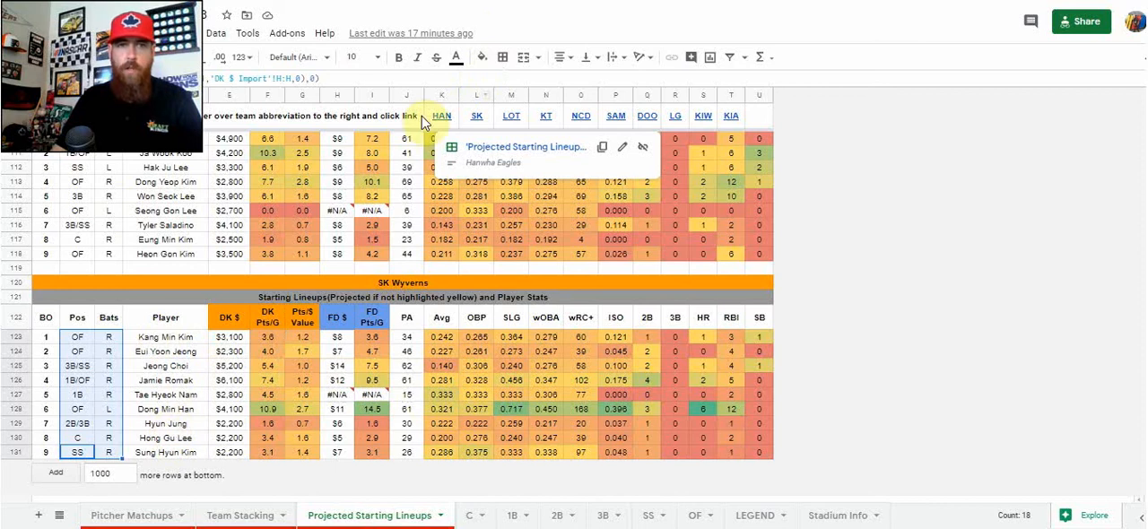
{"action": "left_click", "coordinate": [455, 57]}
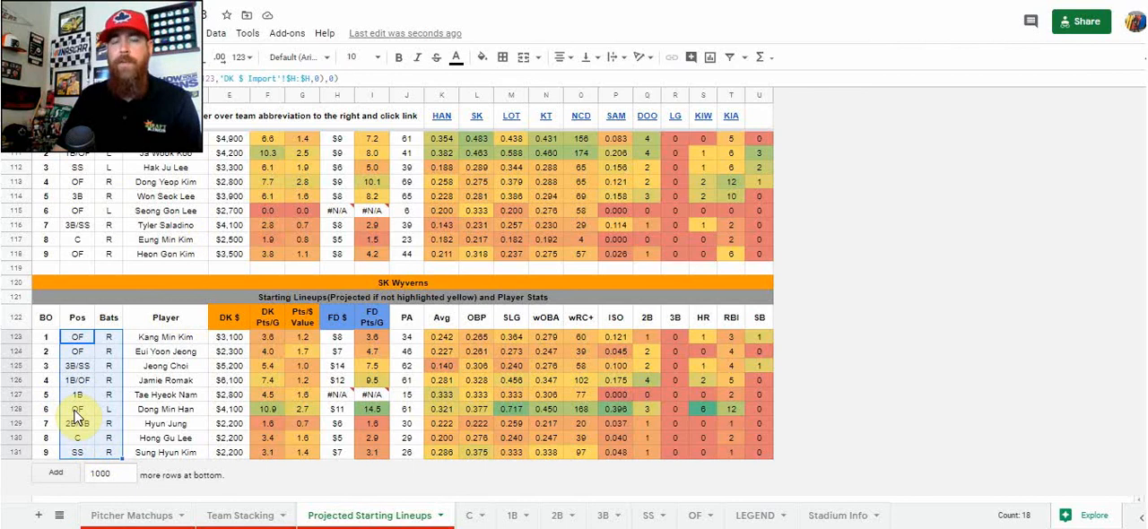
- Open the C tab of KBO catchers with salaries, Vegas odds, 2020 stats and opposing starters
{"action": "left_click", "coordinate": [165, 337]}
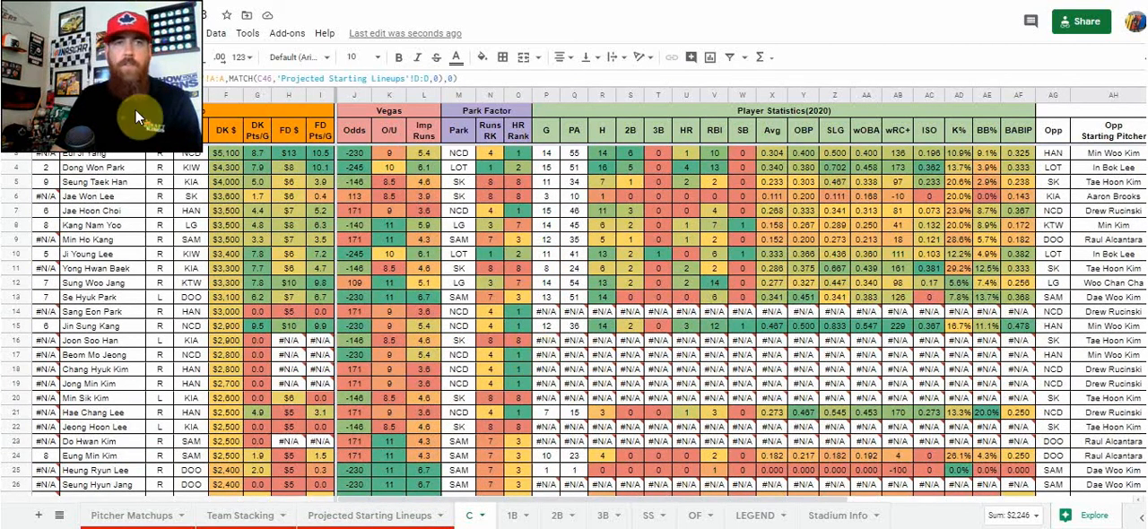
{"action": "mouse_move", "coordinate": [72, 134]}
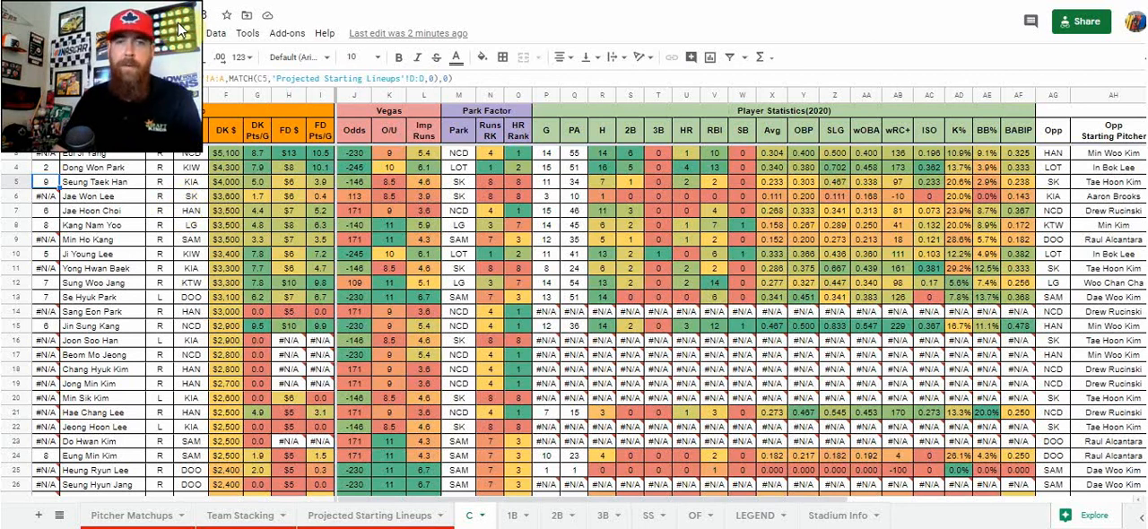
- Browse the 1B tab, then open the OF tab of outfielders with salaries and stats
{"action": "left_click", "coordinate": [556, 515]}
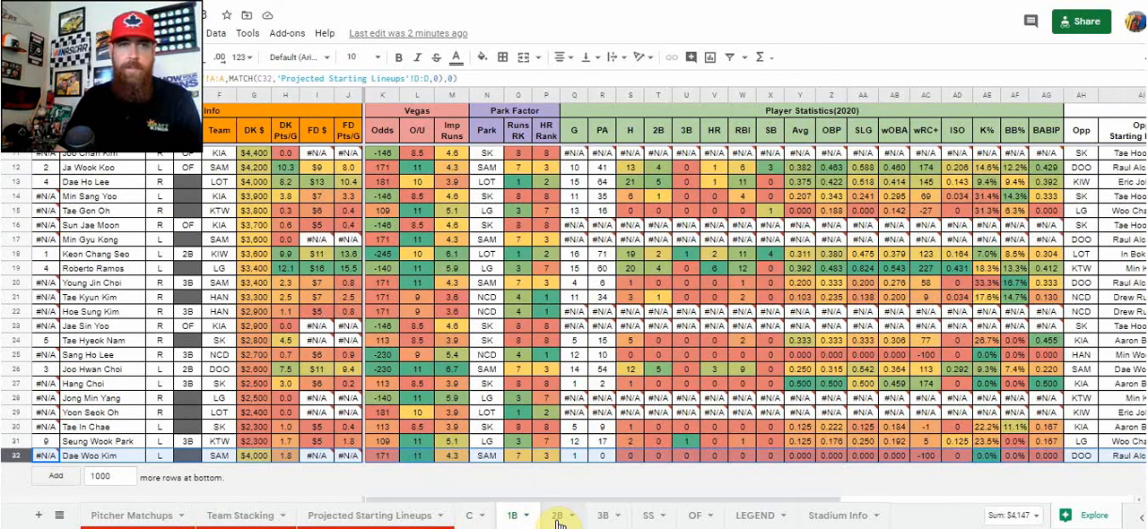
{"action": "left_click", "coordinate": [512, 515]}
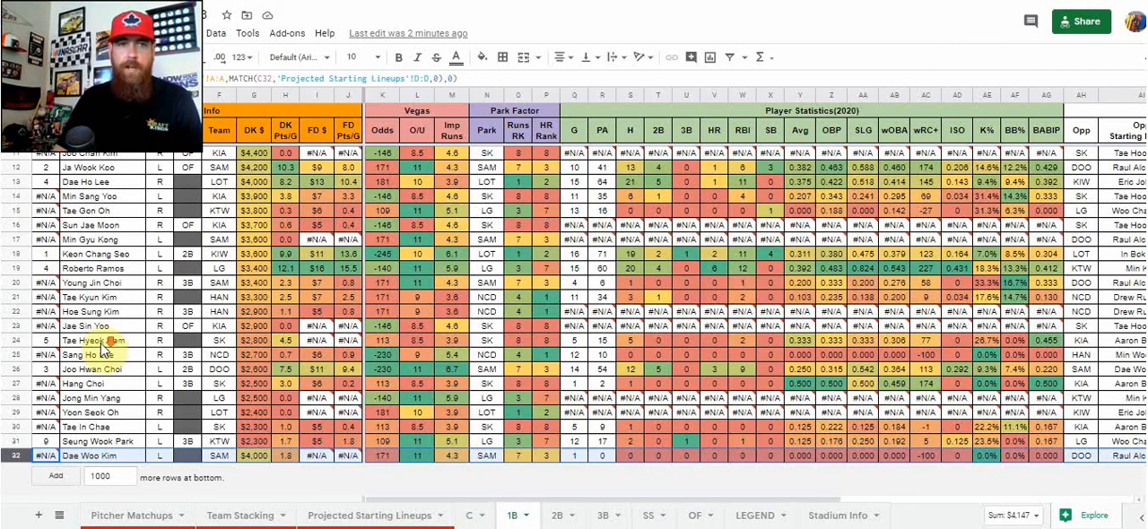
{"action": "scroll", "scroll_direction": "up", "scroll_amount": 3}
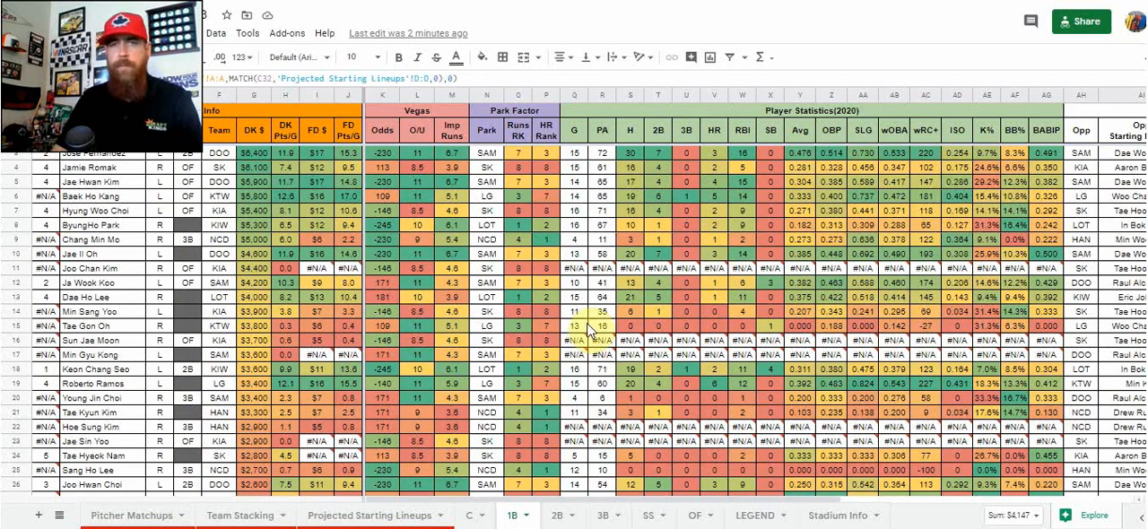
{"action": "left_click", "coordinate": [603, 515]}
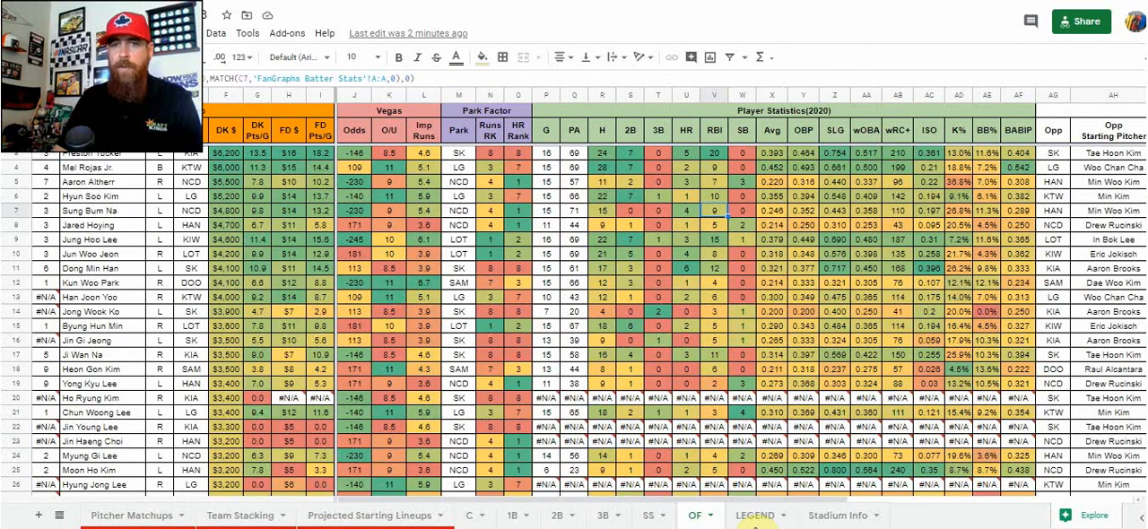
- Switch to the LEGEND sheet showing the colour key, including Value and Injured or Out
{"action": "left_click", "coordinate": [754, 515]}
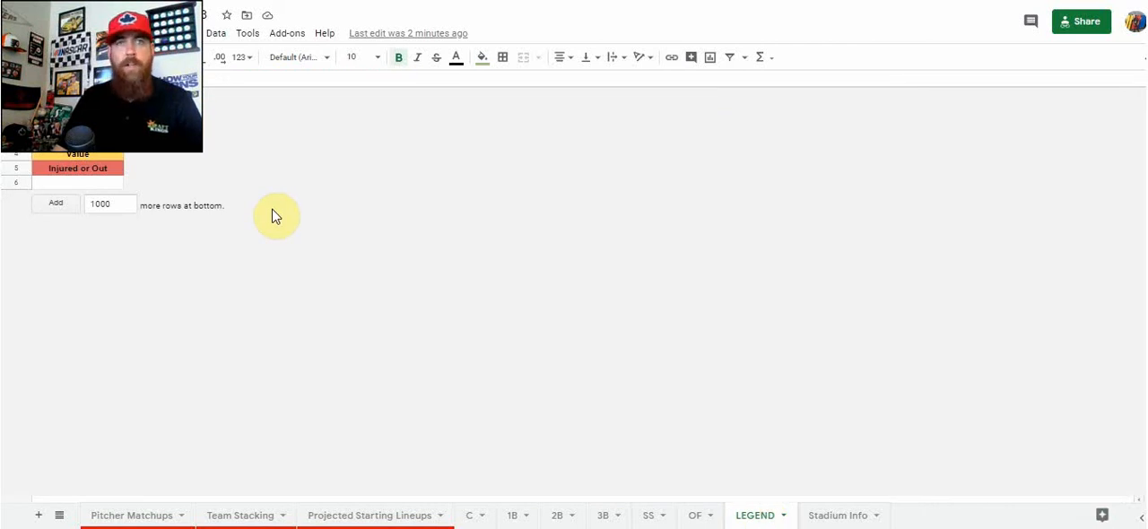
{"action": "mouse_move", "coordinate": [717, 475]}
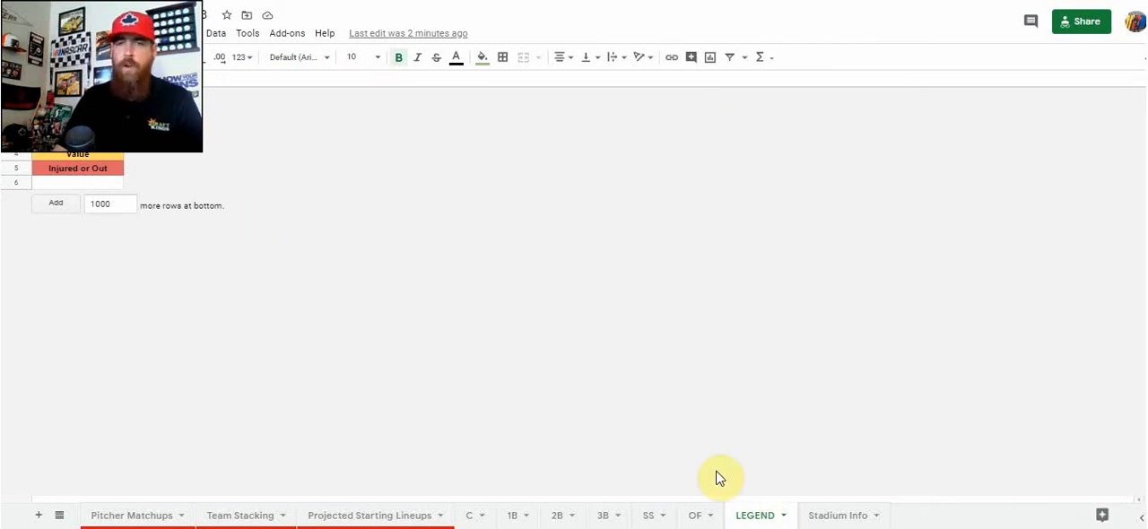
{"action": "mouse_move", "coordinate": [99, 139]}
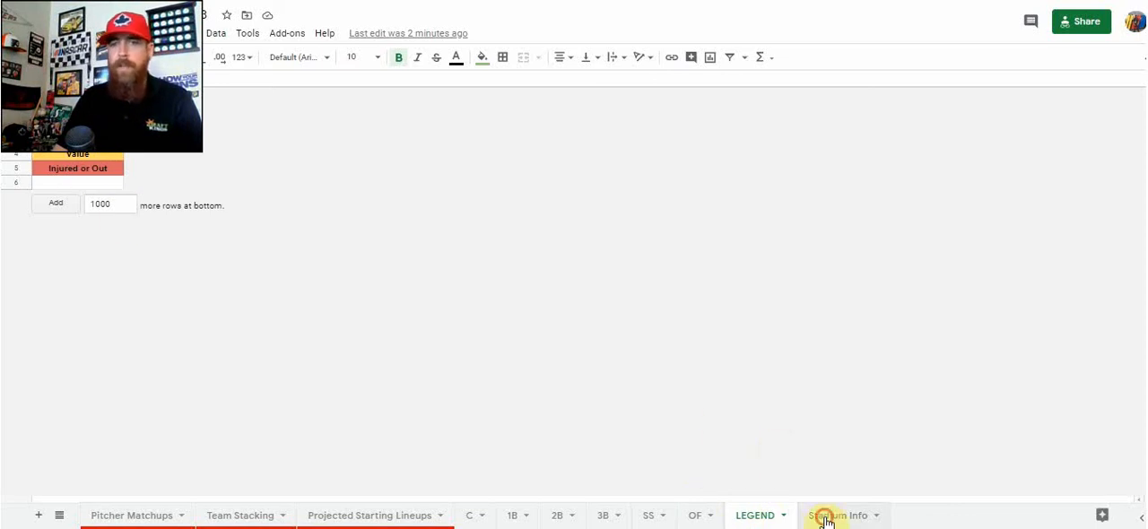
- Switch to the Stadium Info sheet listing ballpark dimensions, wall heights, weather and wiki links
{"action": "left_click", "coordinate": [838, 515]}
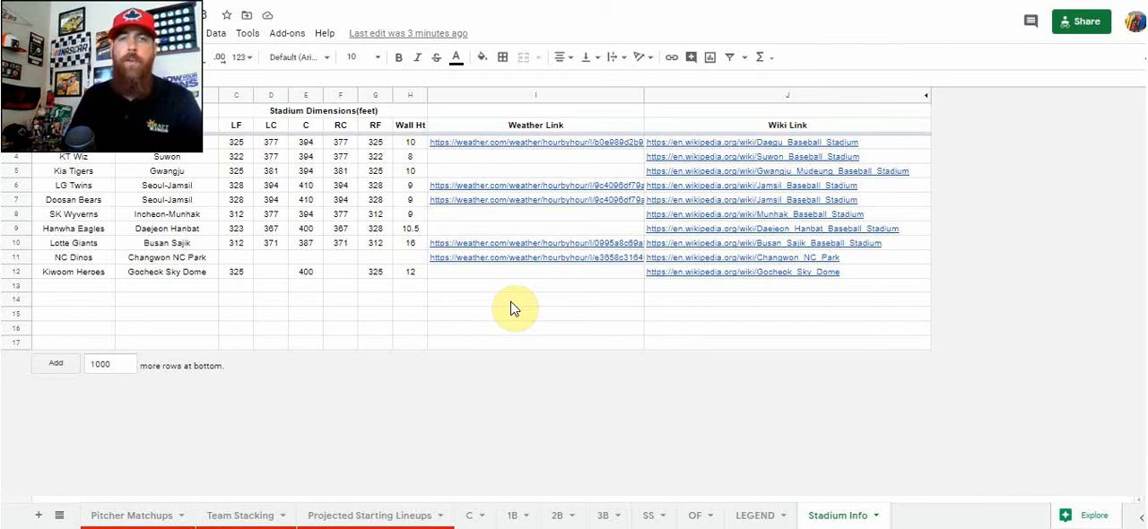
{"action": "mouse_move", "coordinate": [448, 162]}
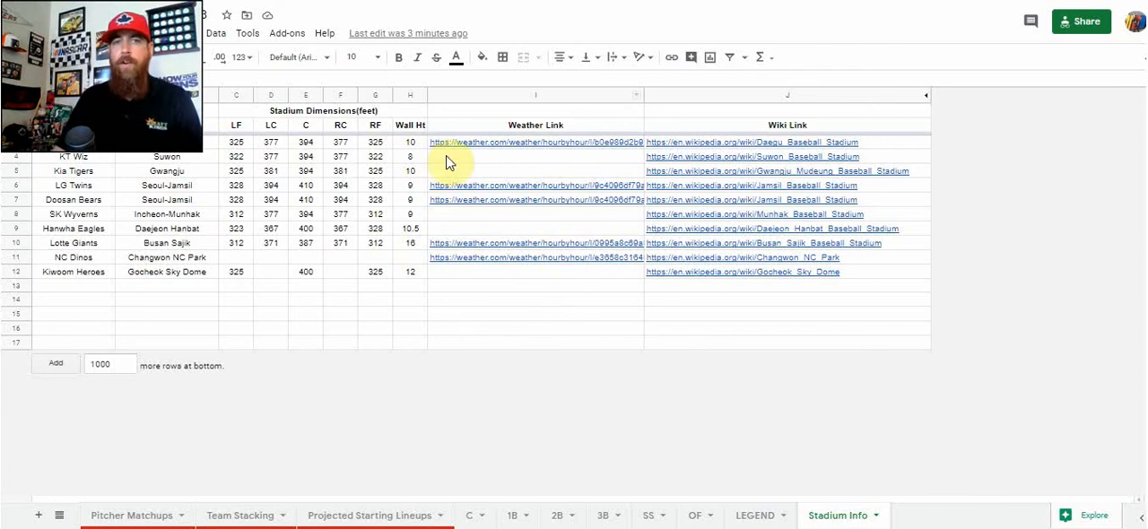
{"action": "mouse_move", "coordinate": [708, 171]}
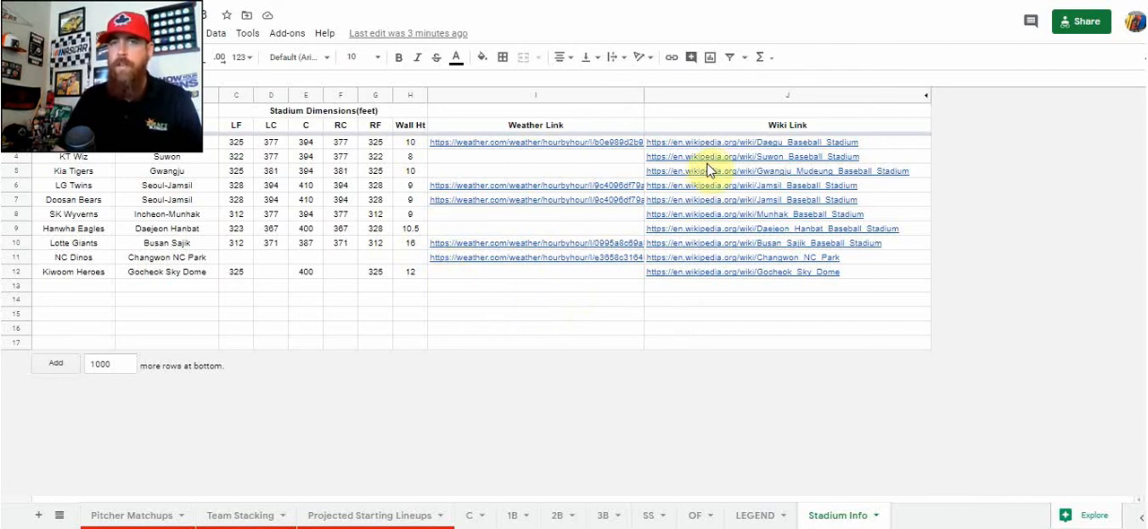
{"action": "mouse_move", "coordinate": [706, 357]}
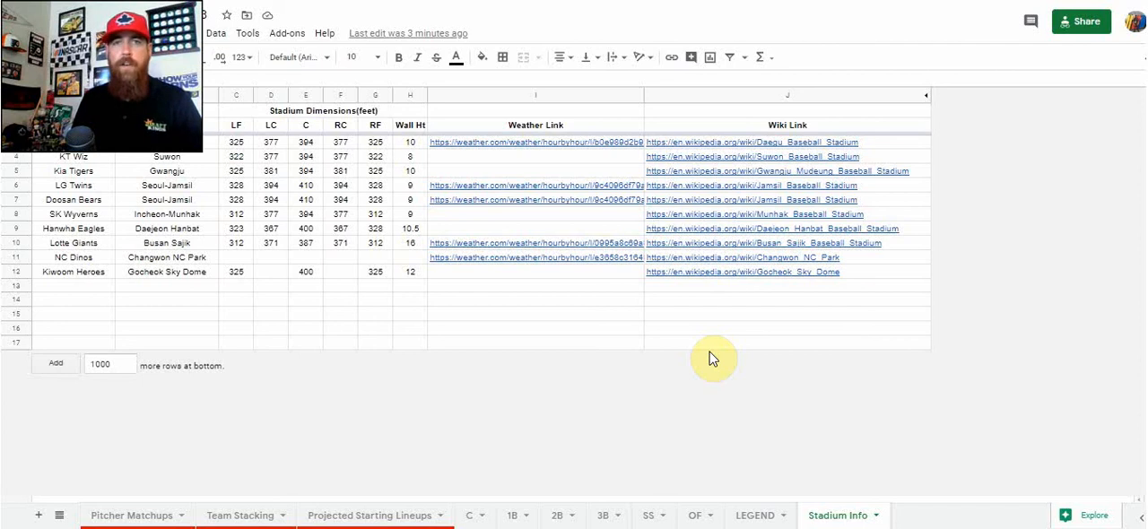
{"action": "mouse_move", "coordinate": [1103, 440]}
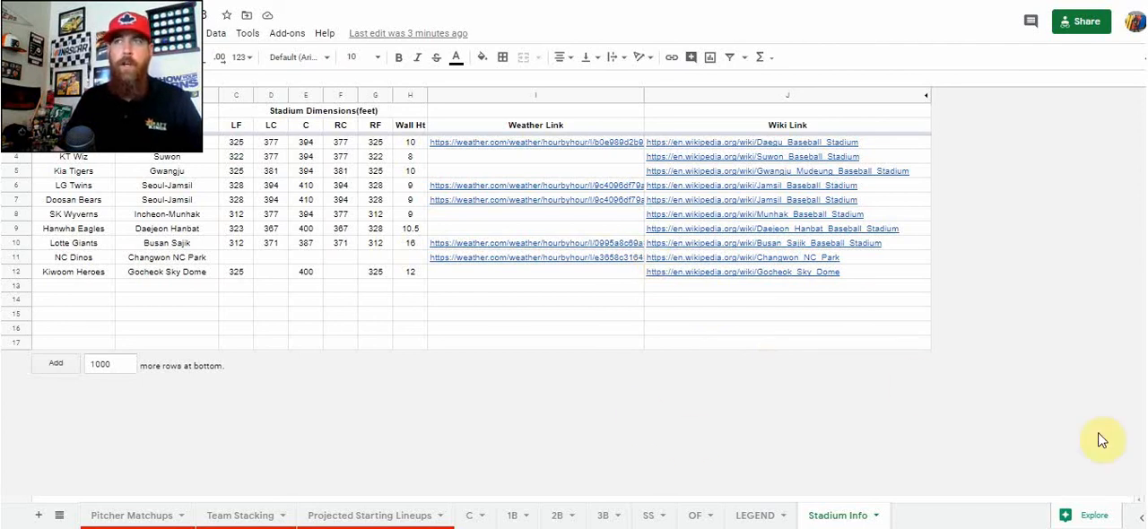